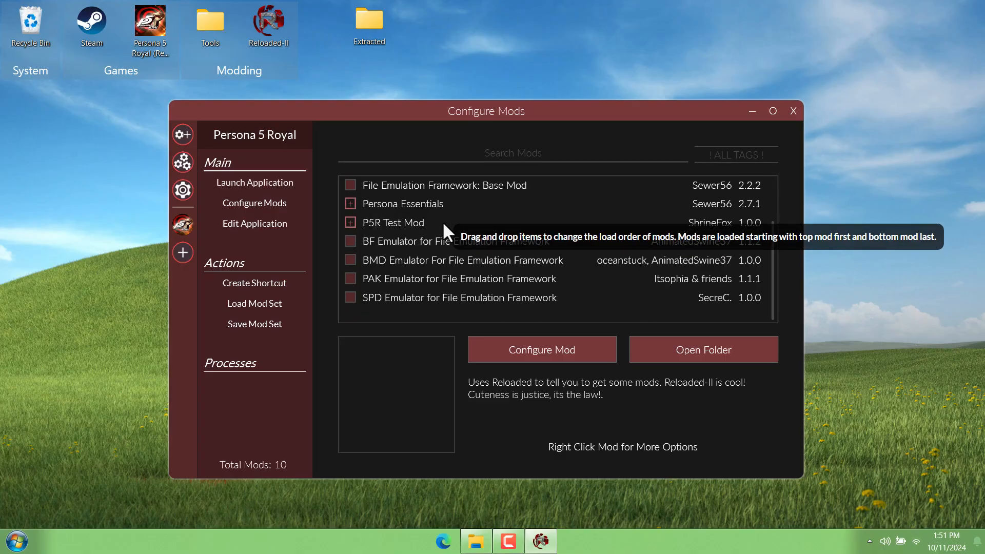
View P5R Test Mod's details, described as replacing the Summer Outfit in Metaverse
click(393, 223)
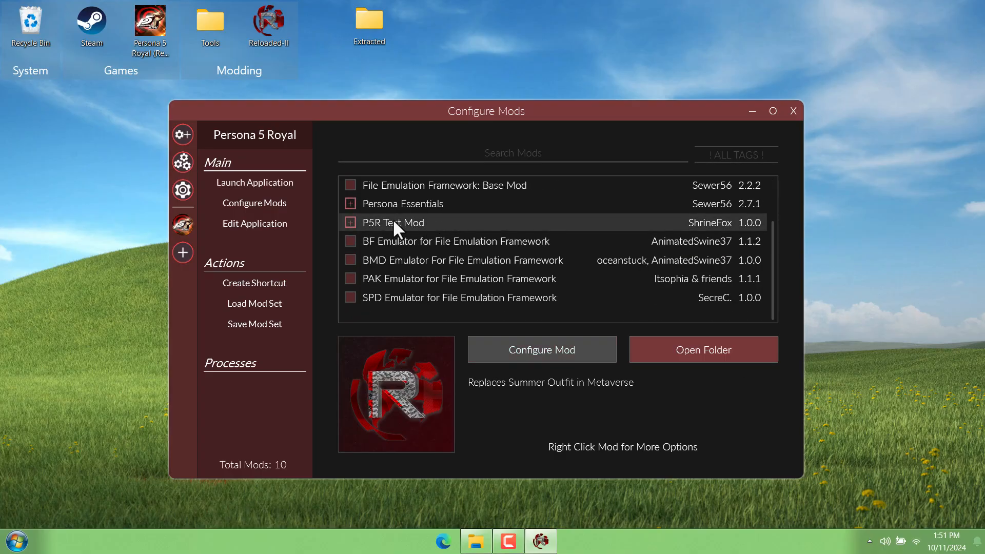
mouse_move(453, 270)
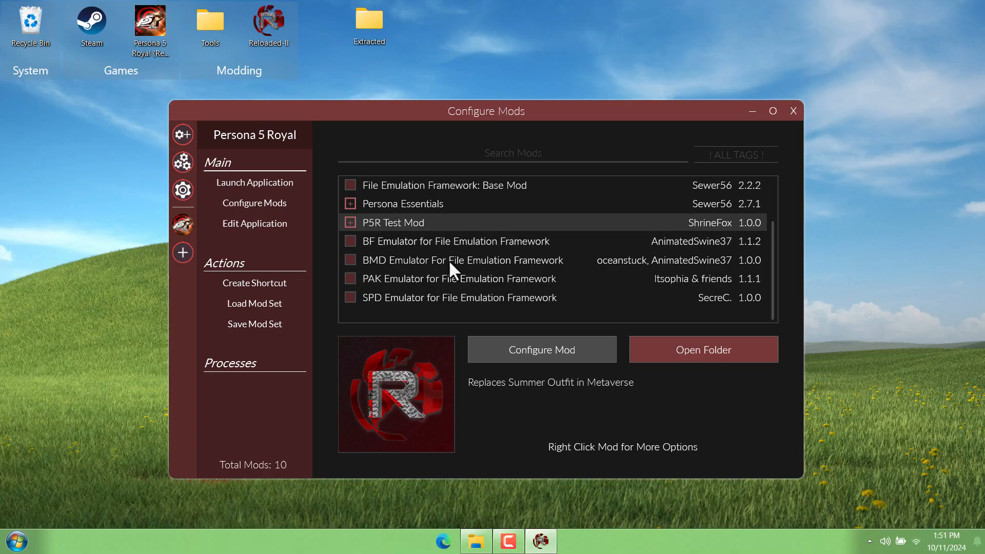
click(703, 349)
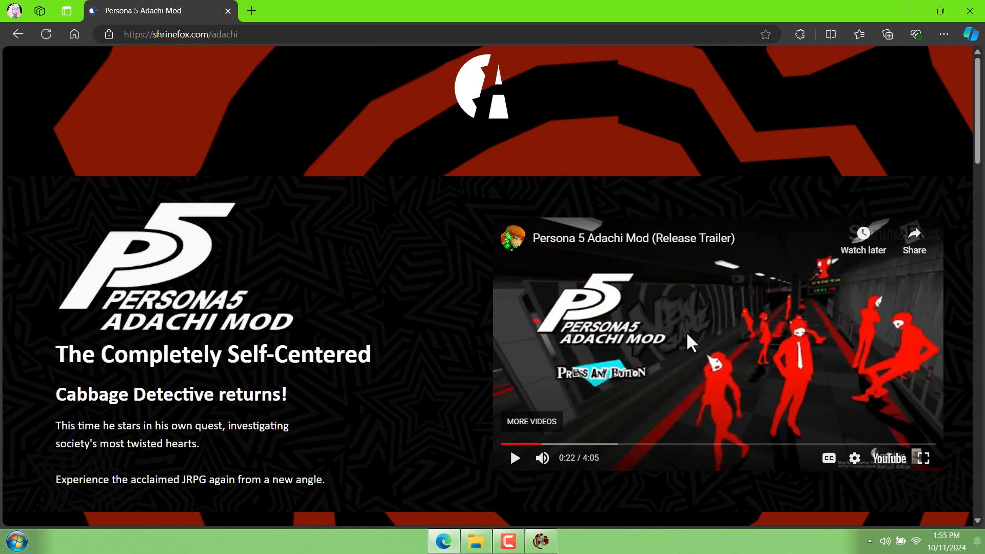
Find Amicitia on GitHub and download Amicitia.zip from the v1.9.6 release
scroll(down, 3)
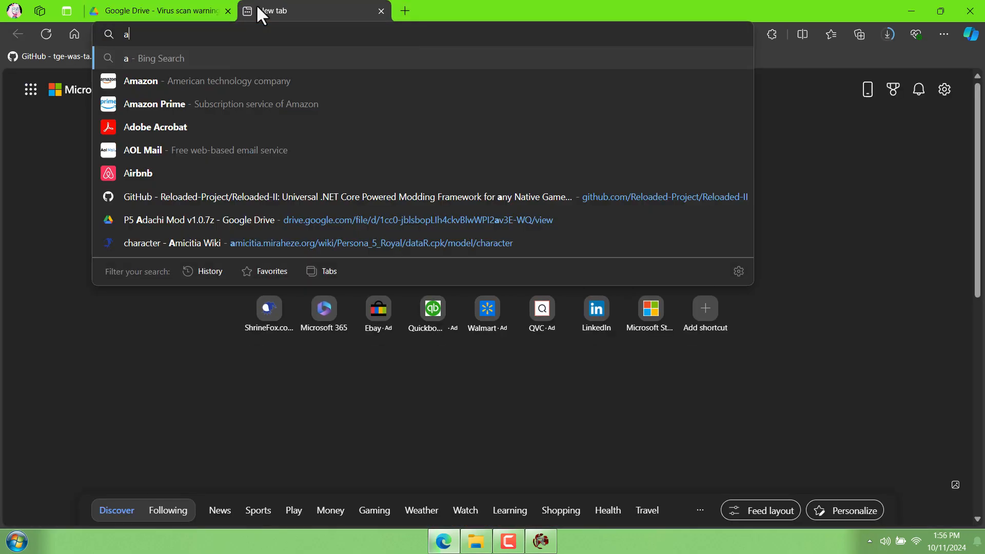
text(micitia)
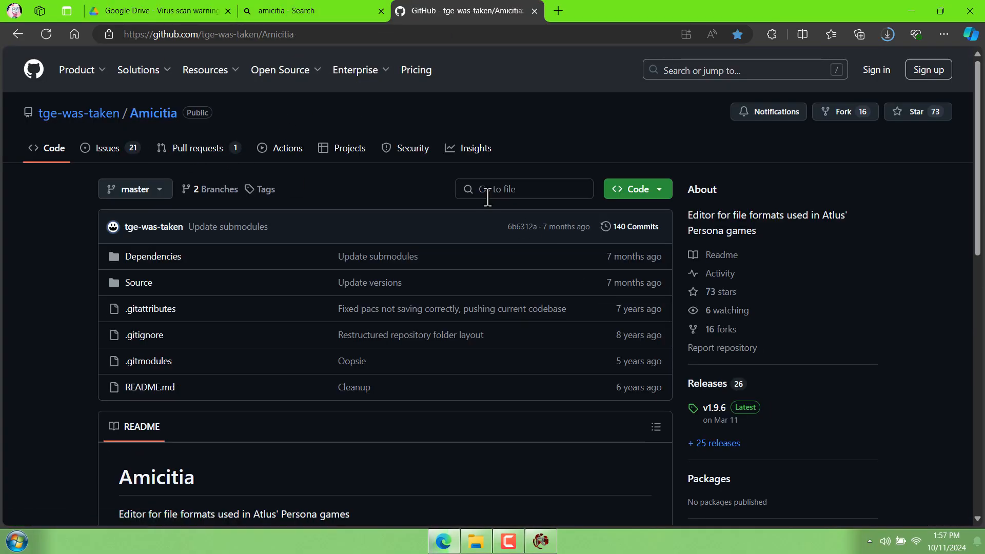
click(713, 408)
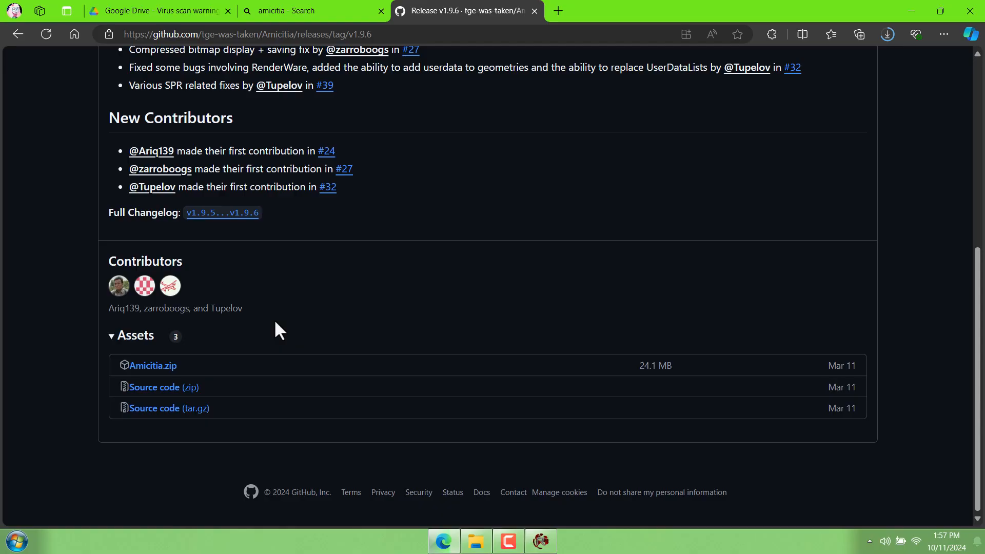
click(886, 35)
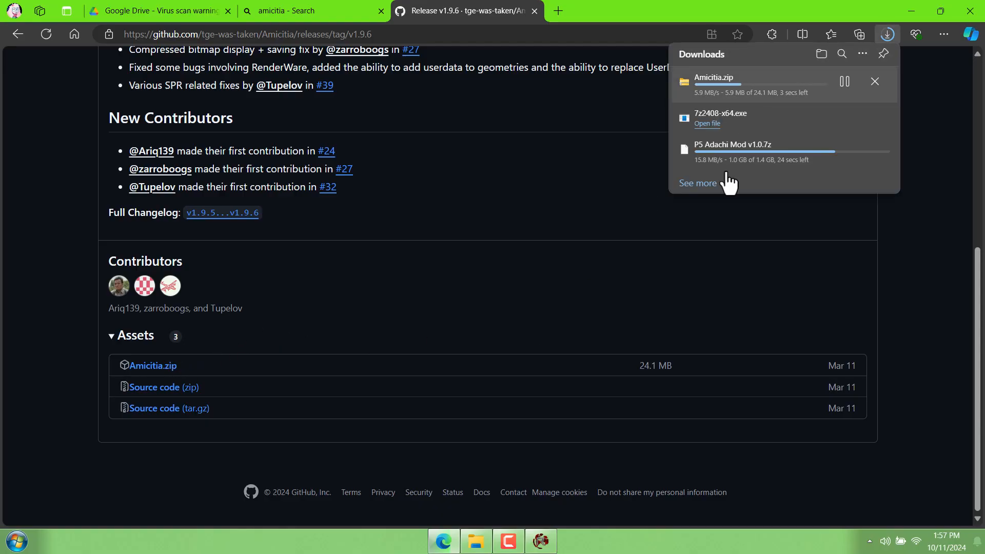
click(475, 541)
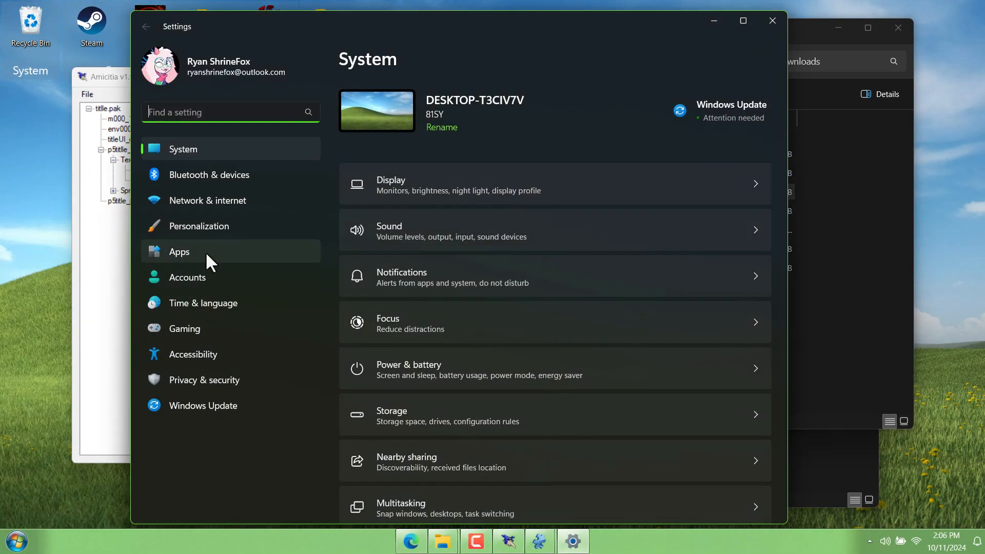
Enable 'Show file extensions in File Explorer' via the Settings search for 'exten'
text(extension)
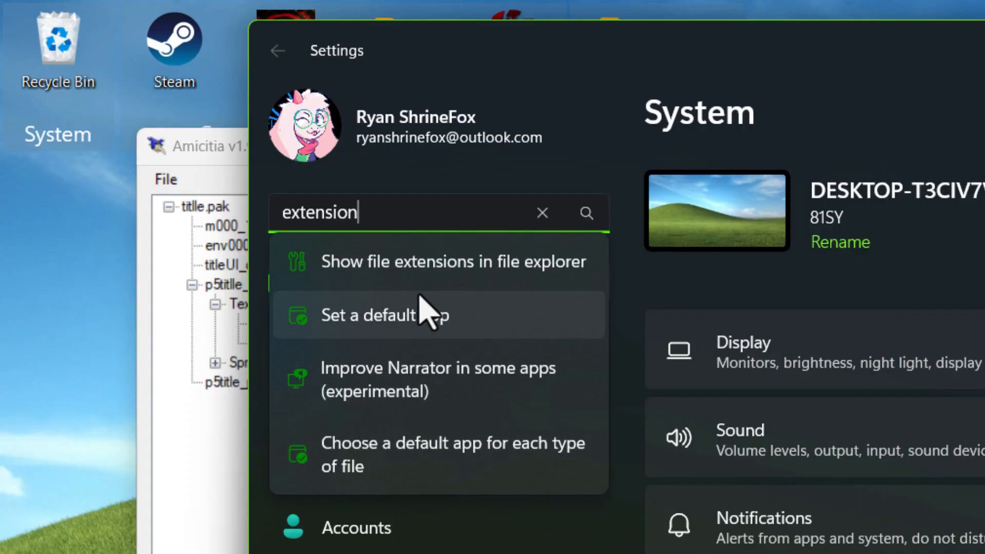
click(452, 262)
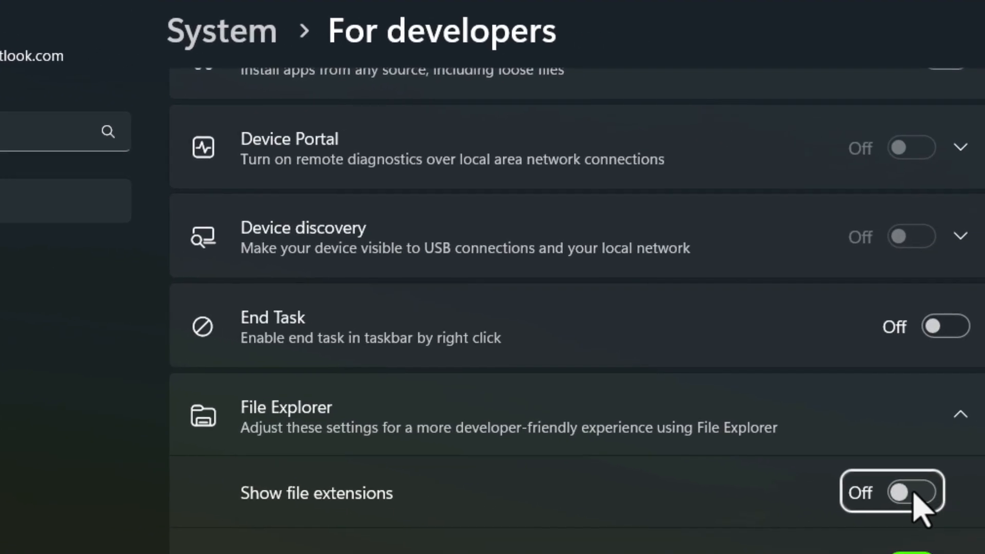
click(910, 491)
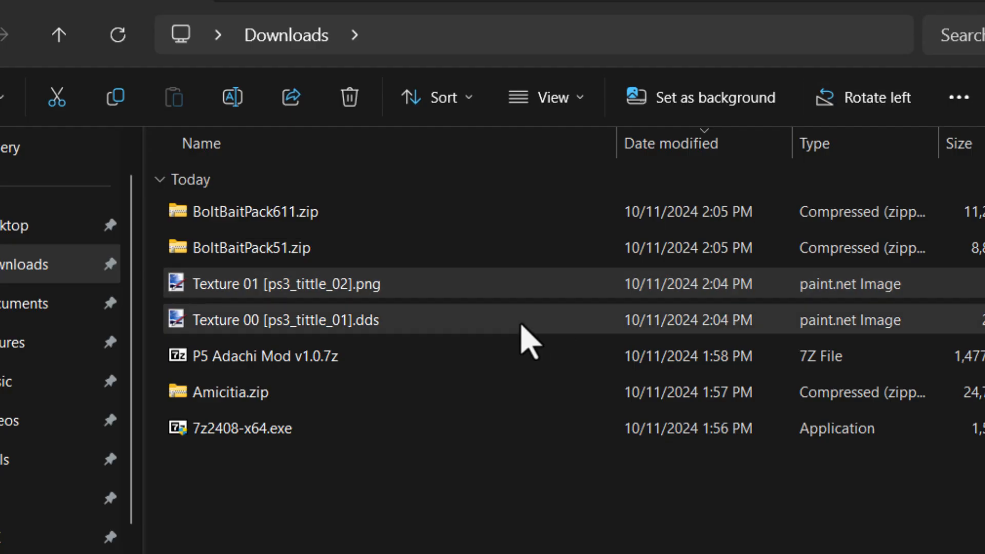
Browse into the TITLE folder of the unpacked BASE.CPK under Projects > P5R > CPK
click(283, 285)
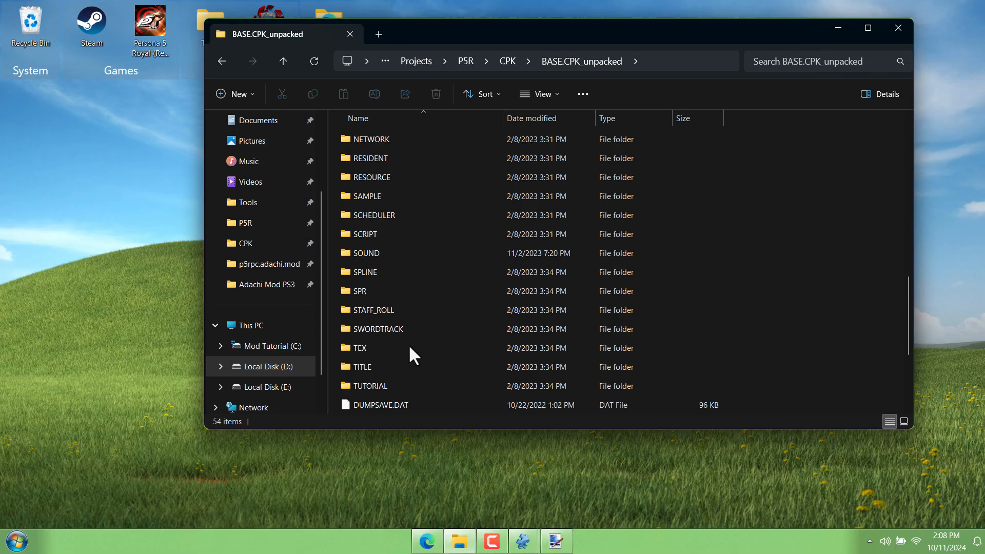
double_click(363, 367)
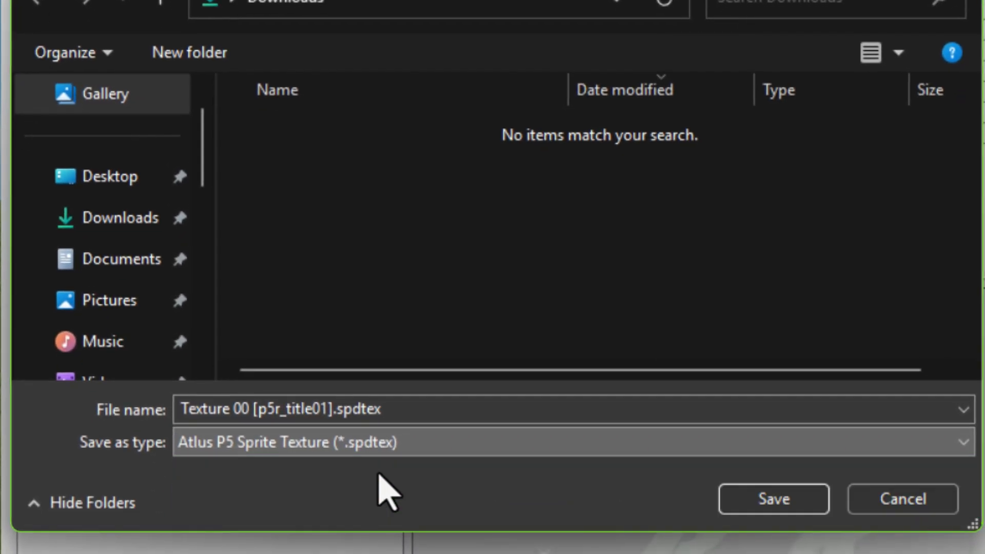
Export the title texture as Texture 00 [p5r_title01].png (Bitmap) into Downloads
click(566, 441)
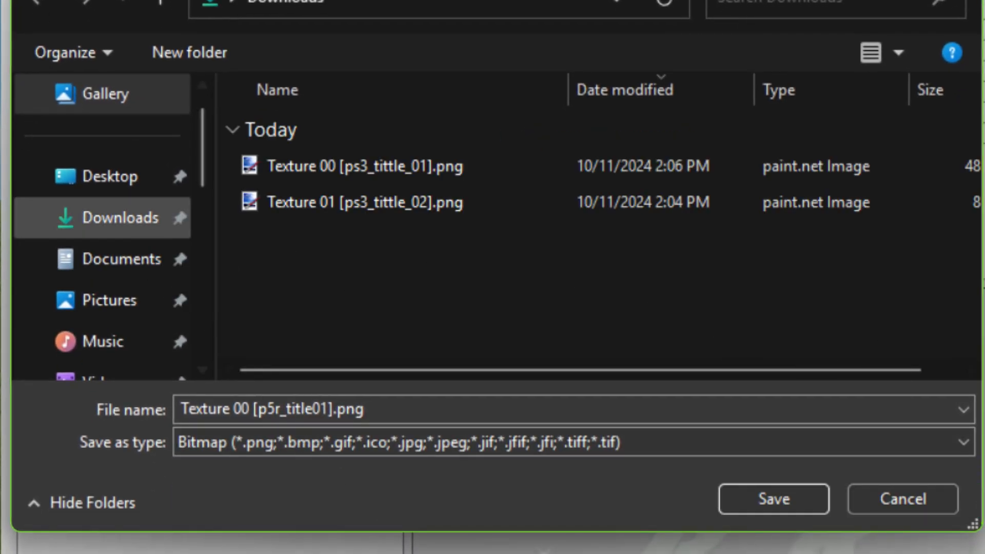
click(773, 498)
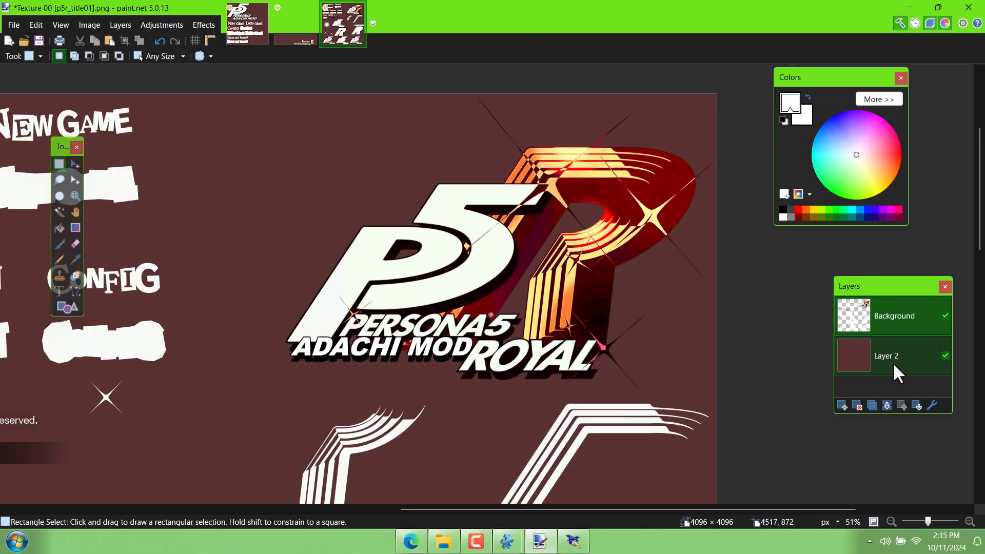
Delete the brown backdrop Layer 2 and save the Adachi Mod logo texture as PNG
click(855, 406)
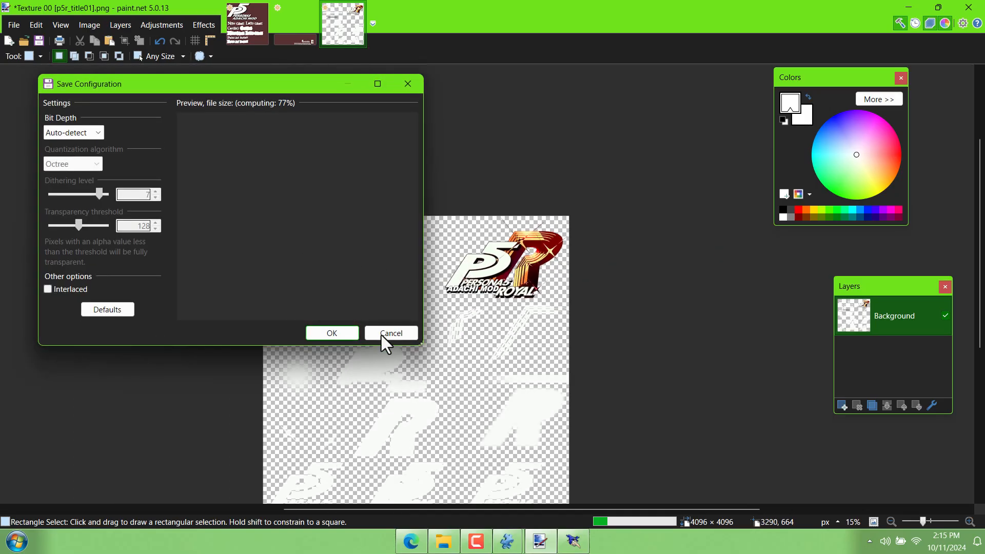
click(331, 333)
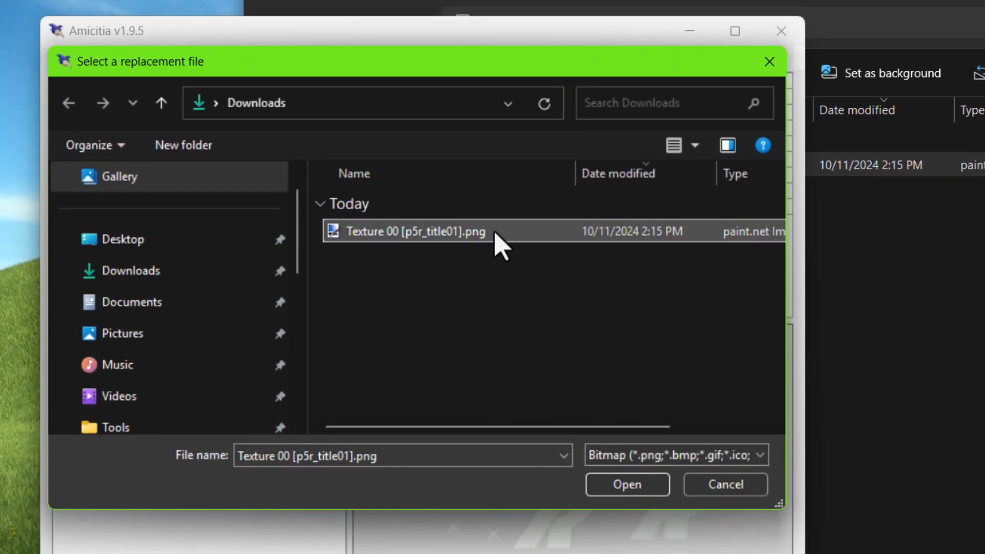
Replace Texture 00 with the edited title PNG in Amicitia
click(626, 484)
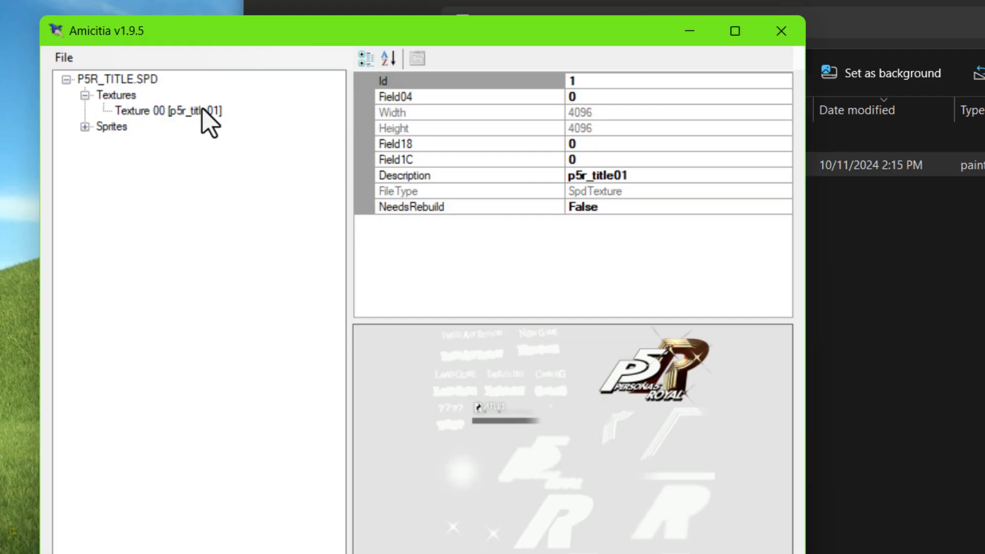
click(166, 111)
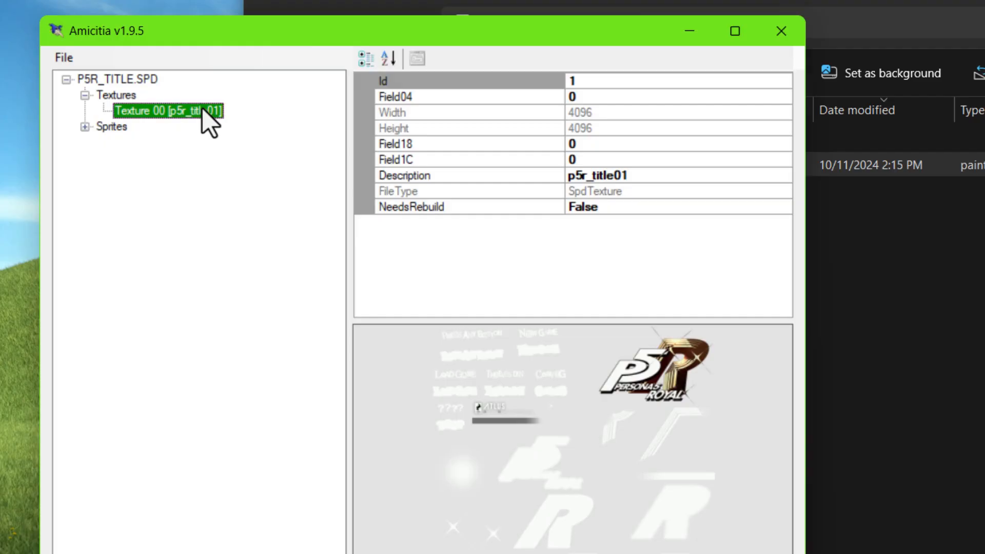
mouse_move(129, 95)
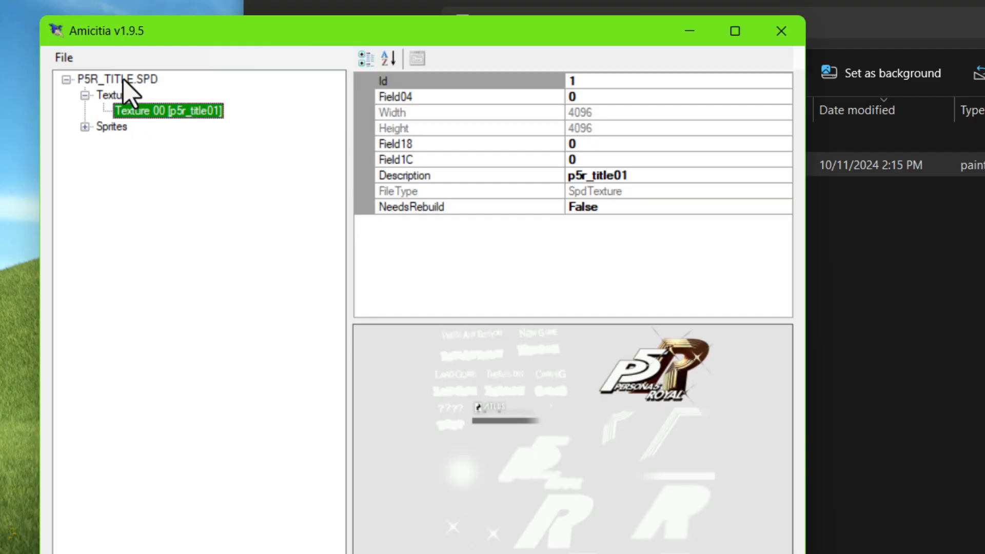
Export P5R_TITLE.SPD to Downloads as an Atlus P5 Sprite Container (*.spd)
click(114, 79)
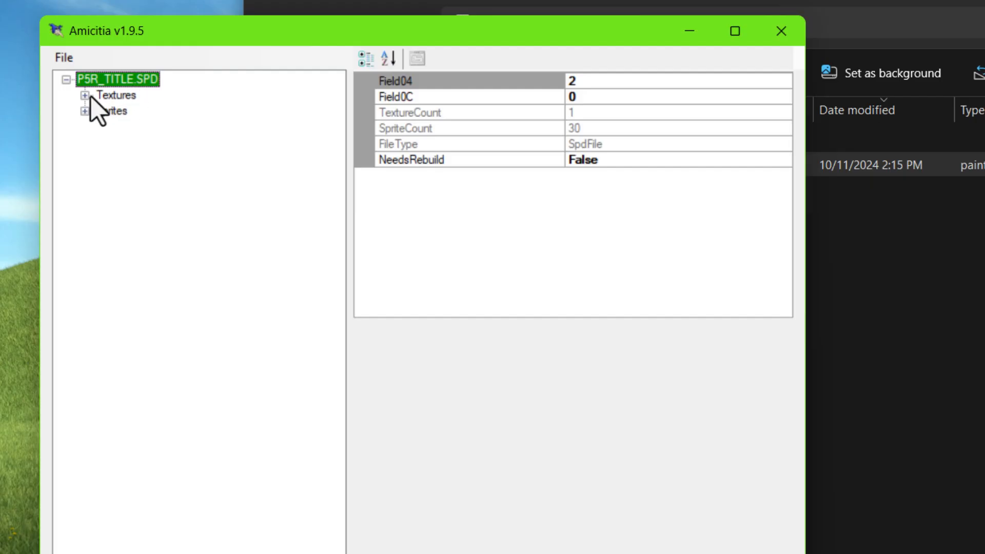
click(85, 94)
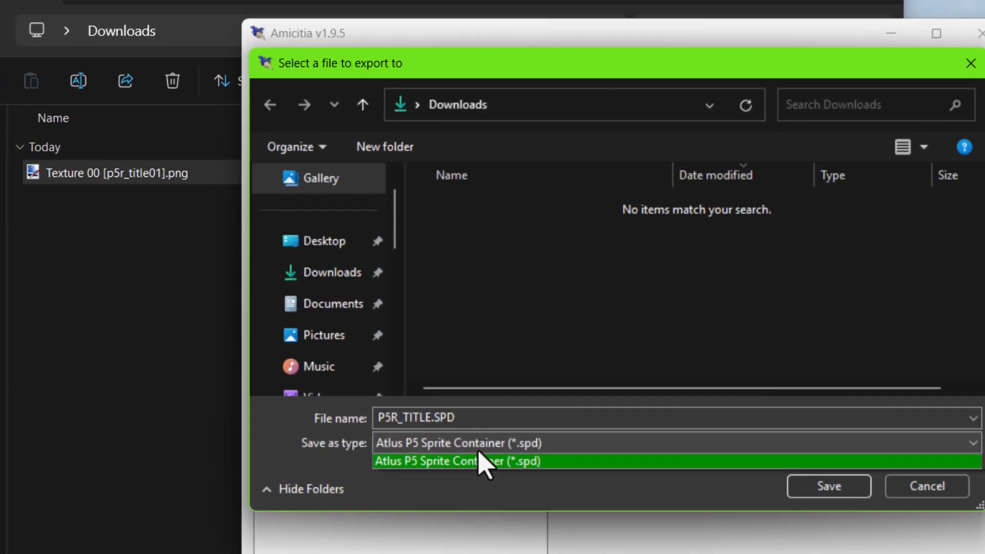
click(828, 485)
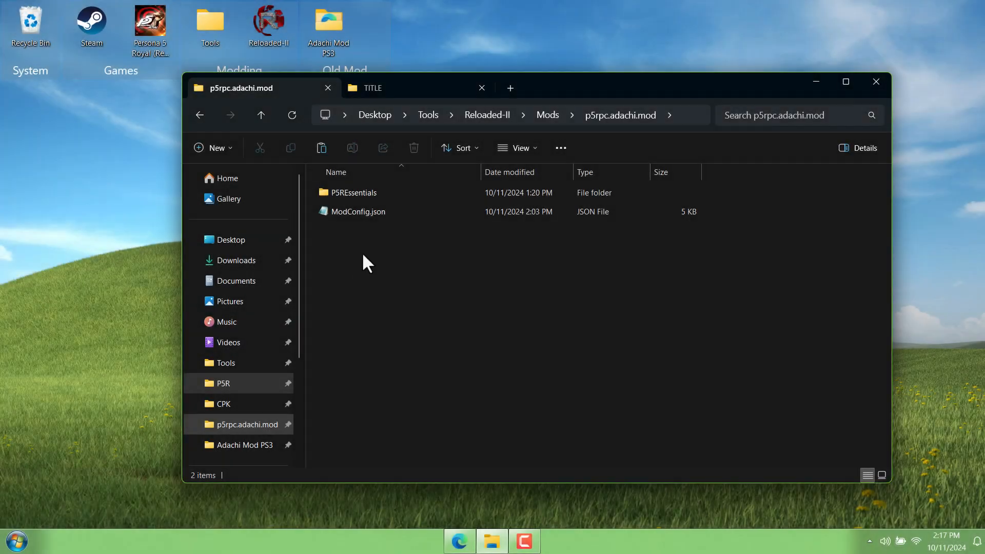
Create a TITLE folder beside MODEL inside the mod's P5REssentials > CPK > WHATEVER.CPK
double_click(355, 192)
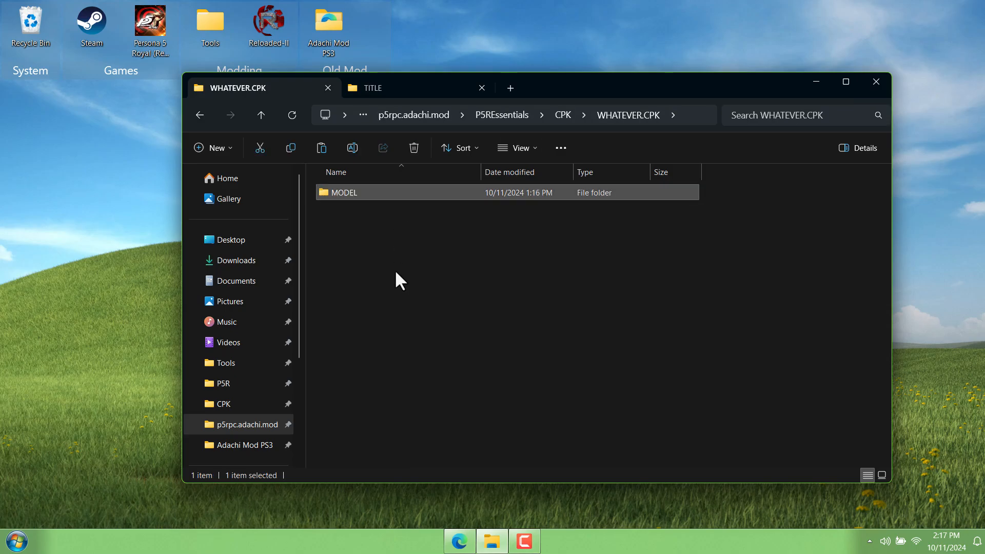
right_click(401, 279)
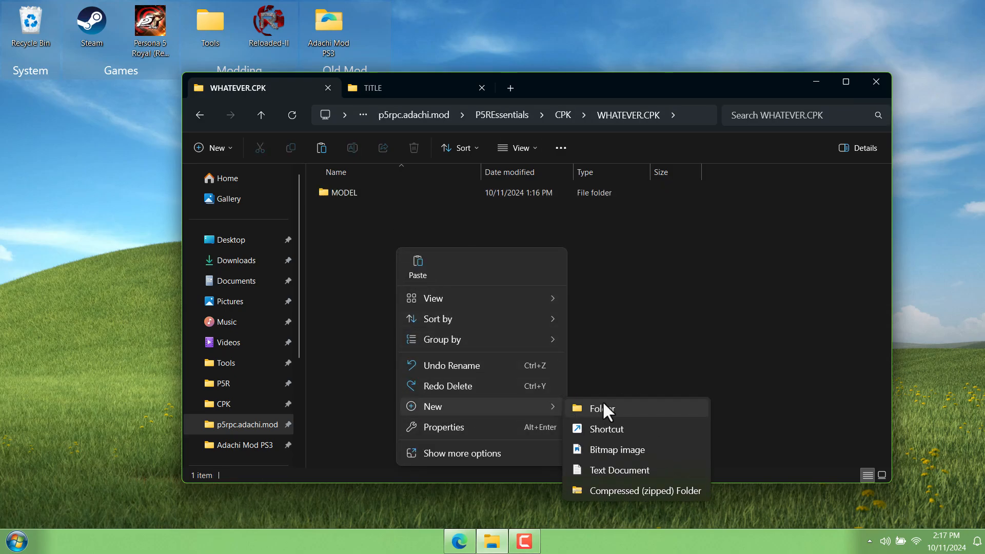
click(600, 409)
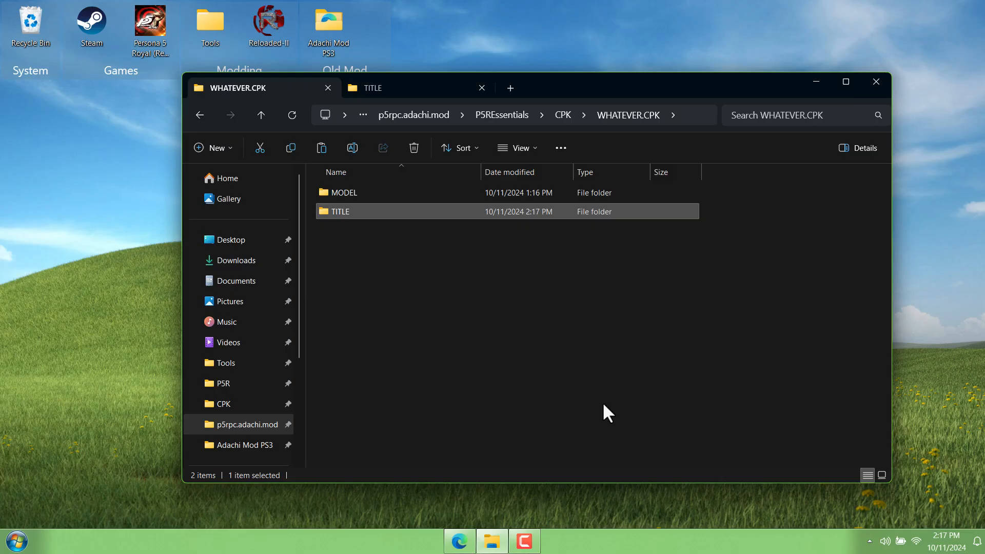
double_click(341, 212)
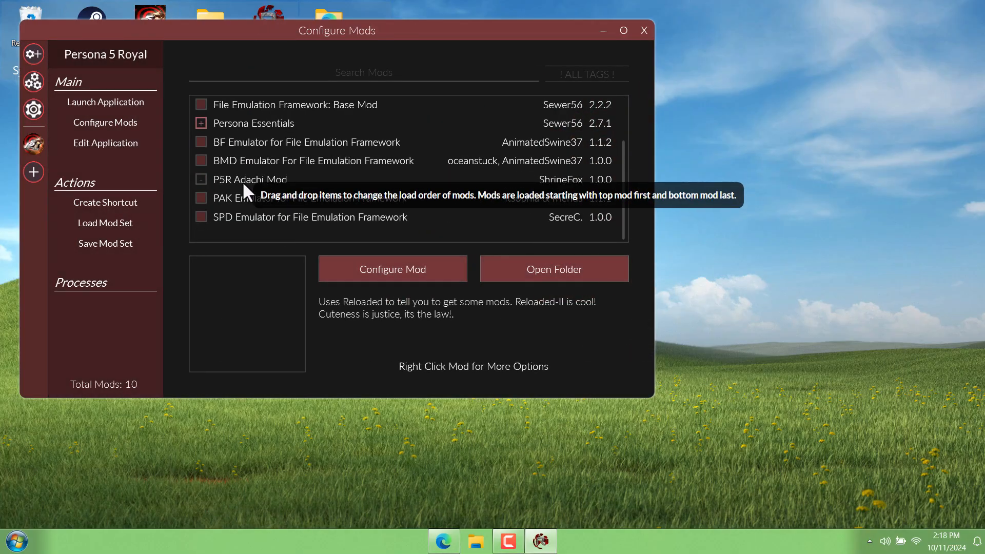
Enable P5R Adachi Mod, launch Persona 5 Royal to the title screen, then quit the game
click(249, 178)
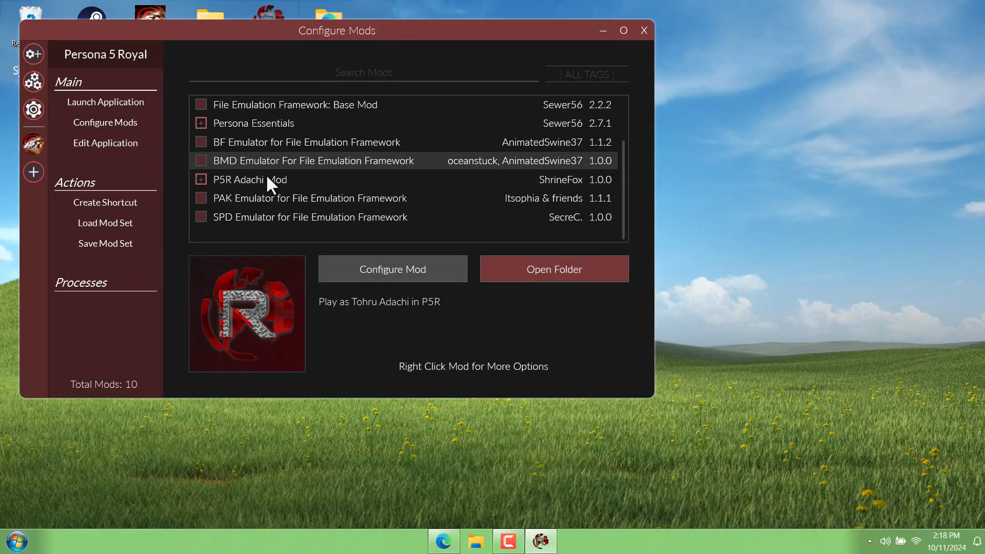
click(105, 102)
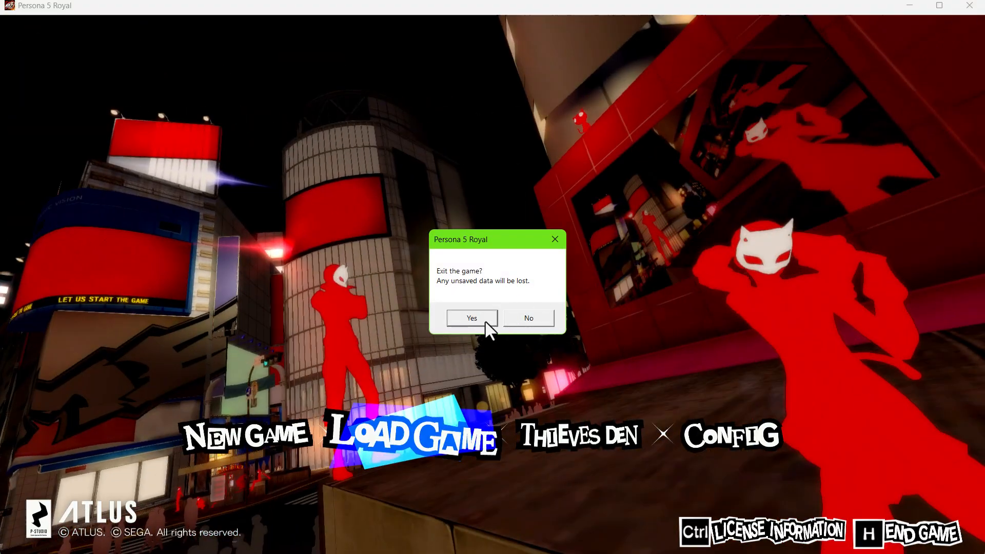
click(527, 318)
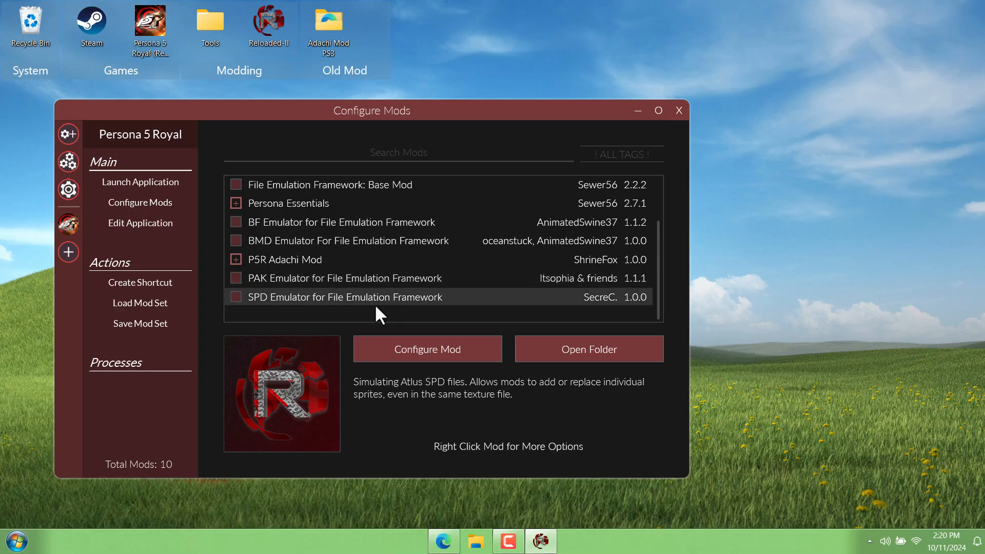
mouse_move(536, 125)
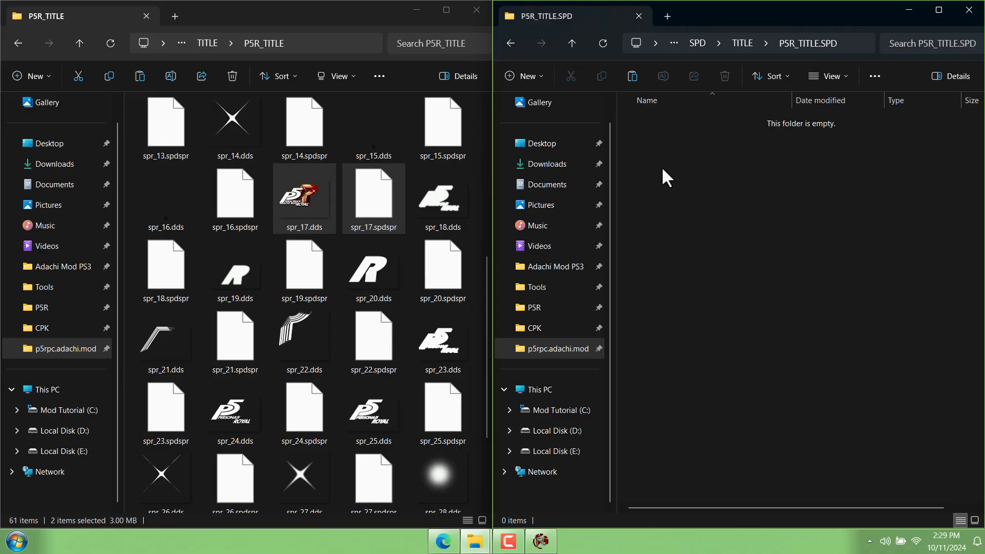
Paste spr_17.dds and spr_17.spdspr into the empty P5R_TITLE.SPD folder
click(631, 76)
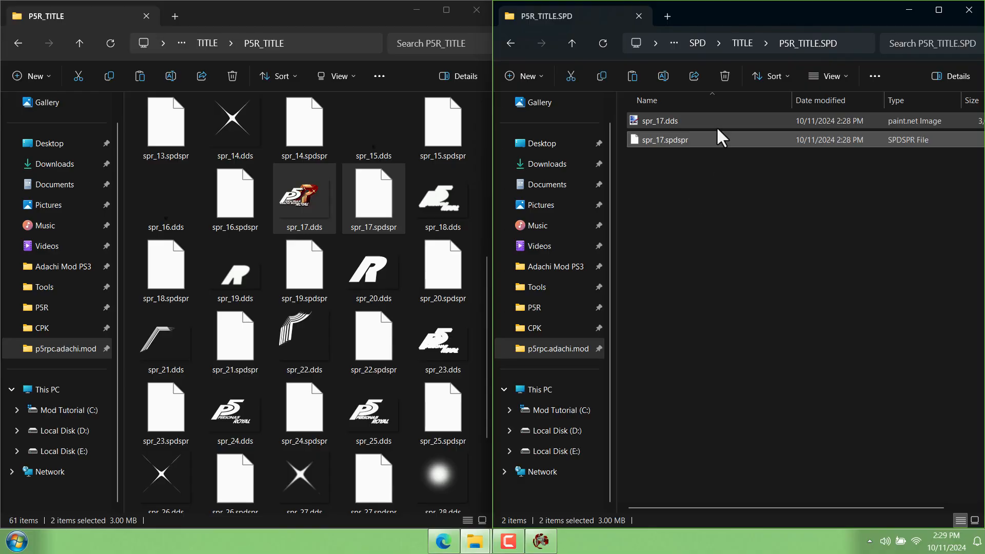
mouse_move(690, 202)
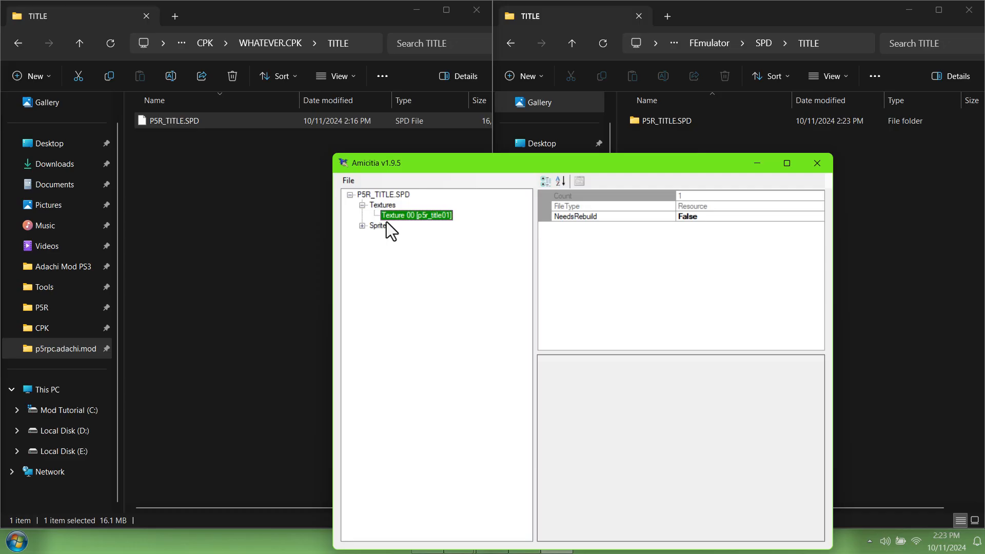
click(370, 225)
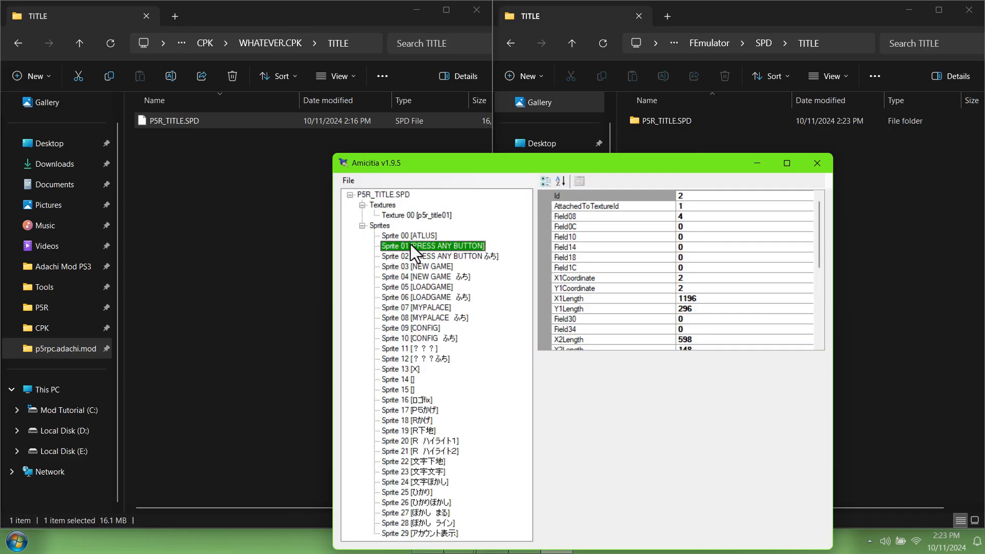
click(414, 359)
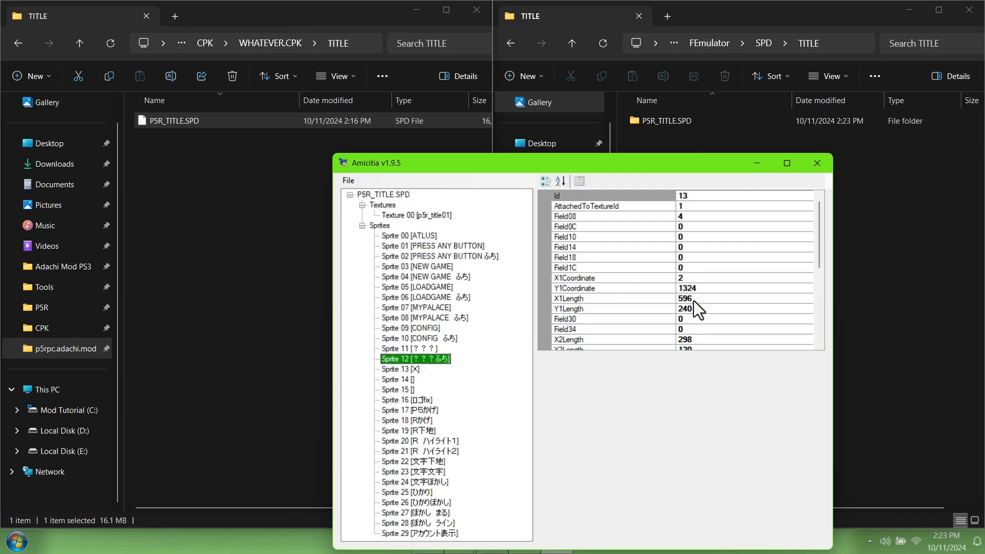
click(412, 472)
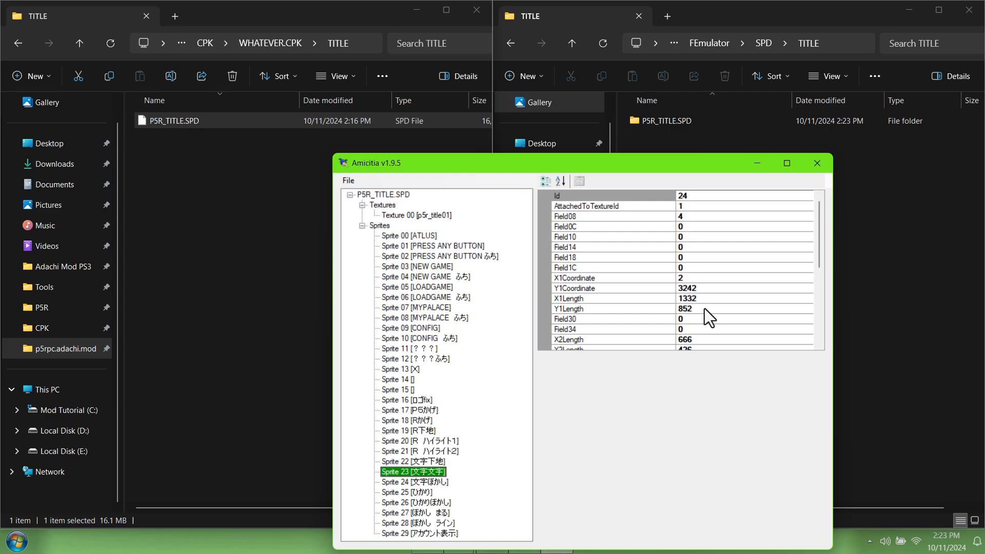
click(414, 482)
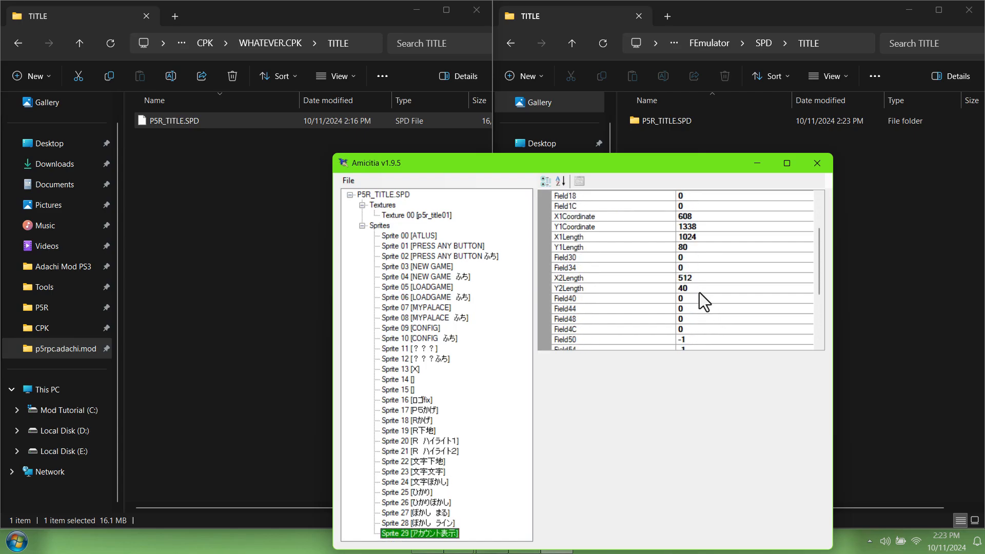
click(424, 317)
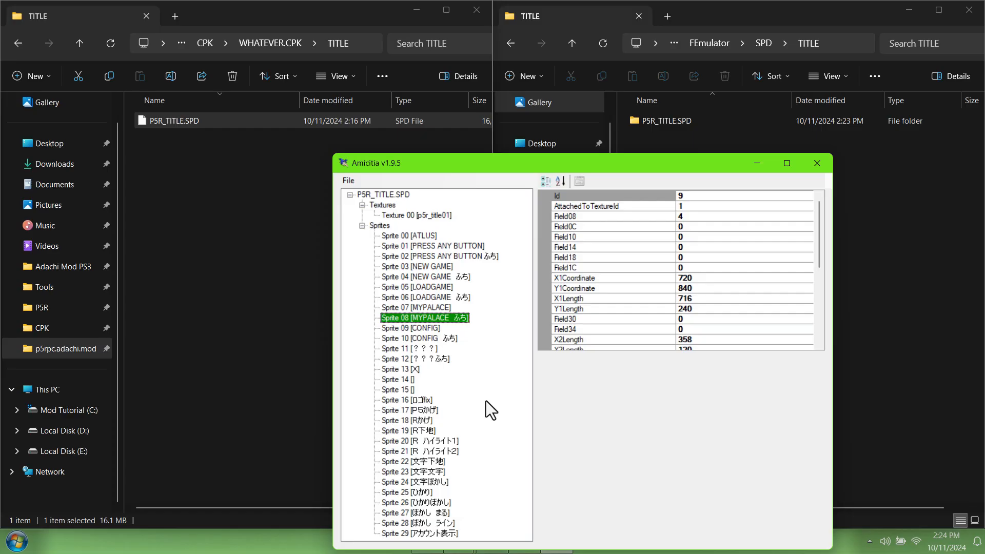
click(419, 337)
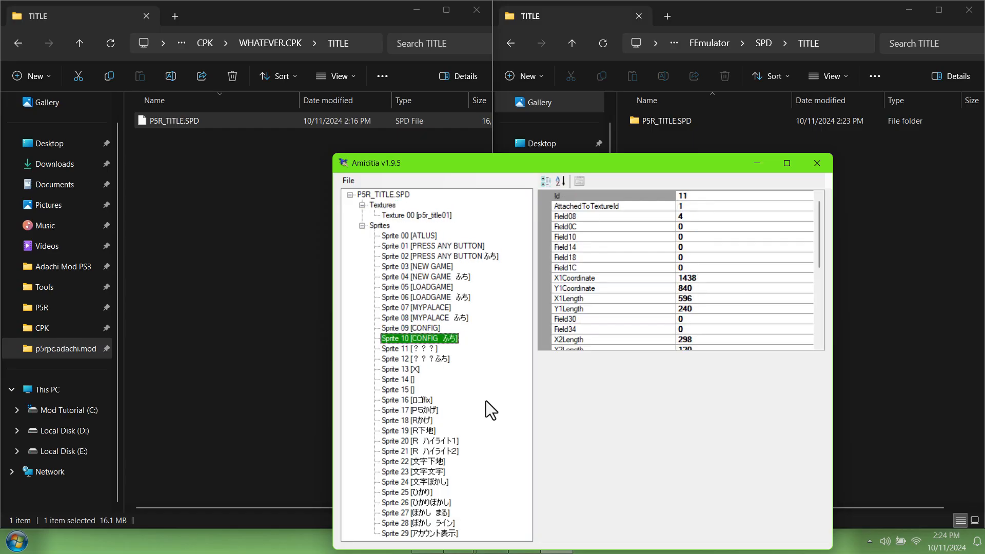
click(414, 215)
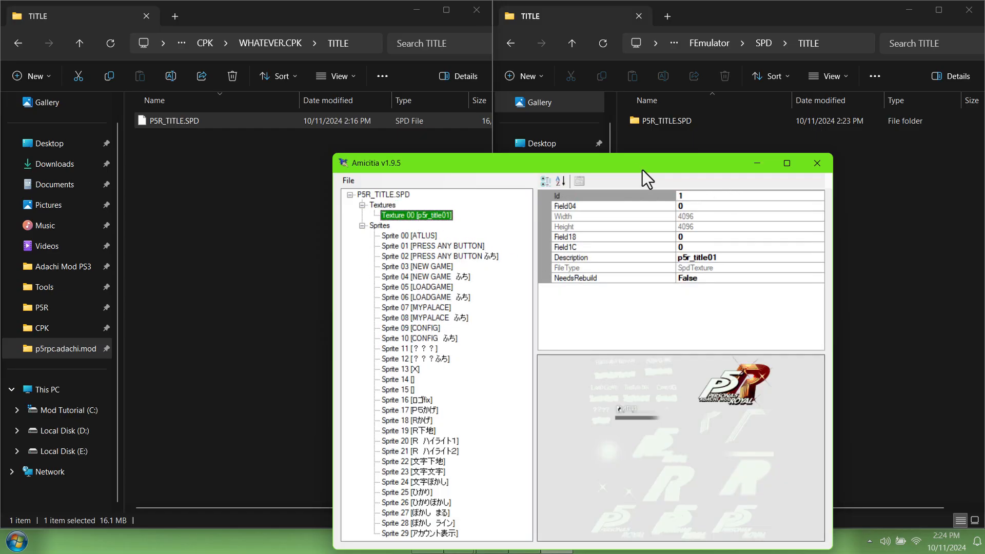
drag(646, 163, 308, 90)
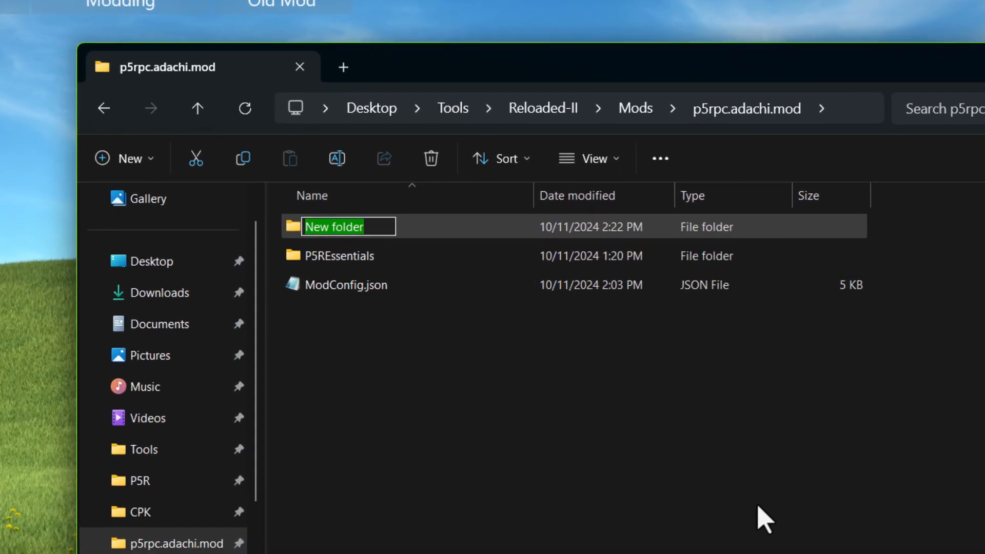
Name the new folder FEmulator and enter the WHATEVER.CPK folder
text(FEmulator)
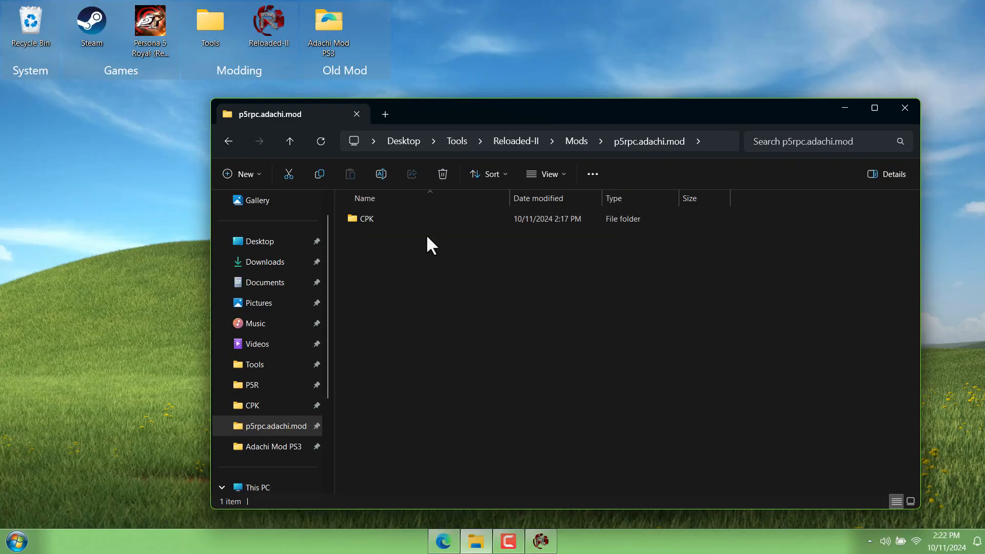
double_click(366, 218)
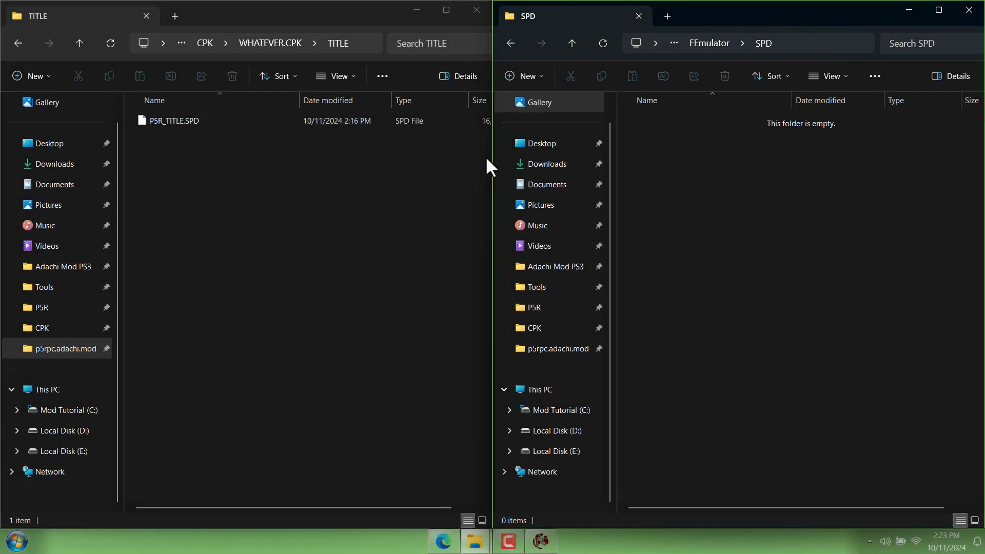
mouse_move(541, 142)
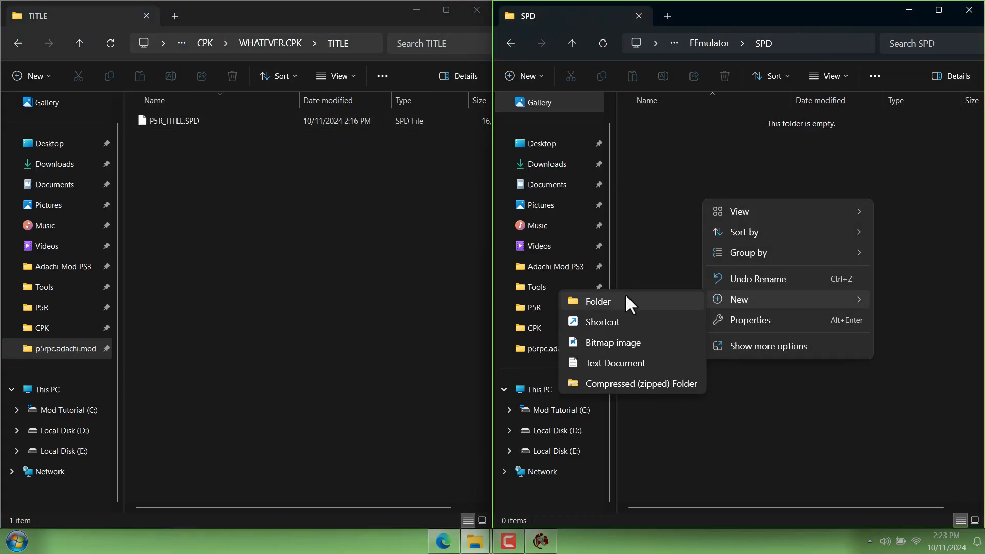
Create a TITLE folder under SPD and a new folder inside TITLE
click(598, 300)
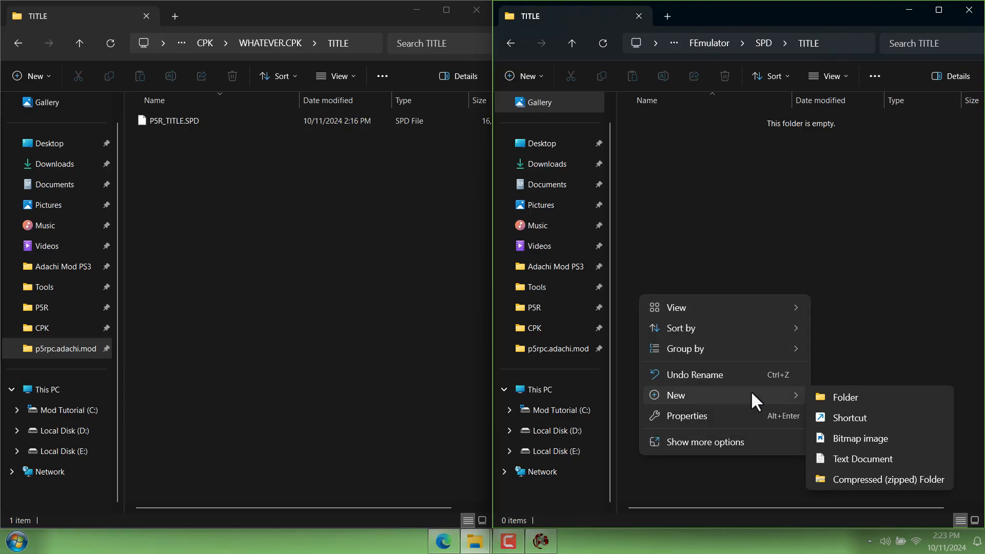
click(845, 397)
text(amic)
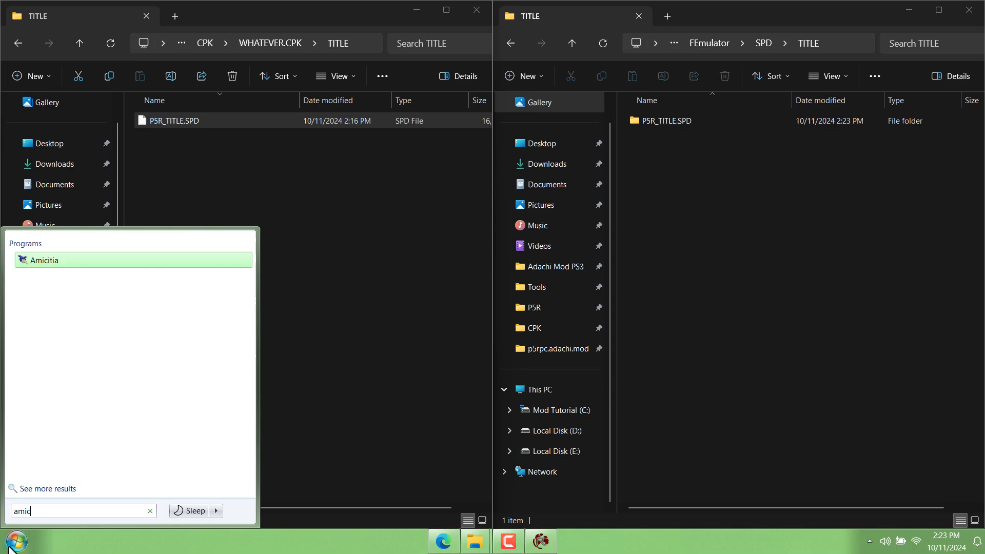
Launch Amicitia and expand P5R_TITLE.SPD's textures and sprites, viewing PRESS ANY BUTTON
click(46, 259)
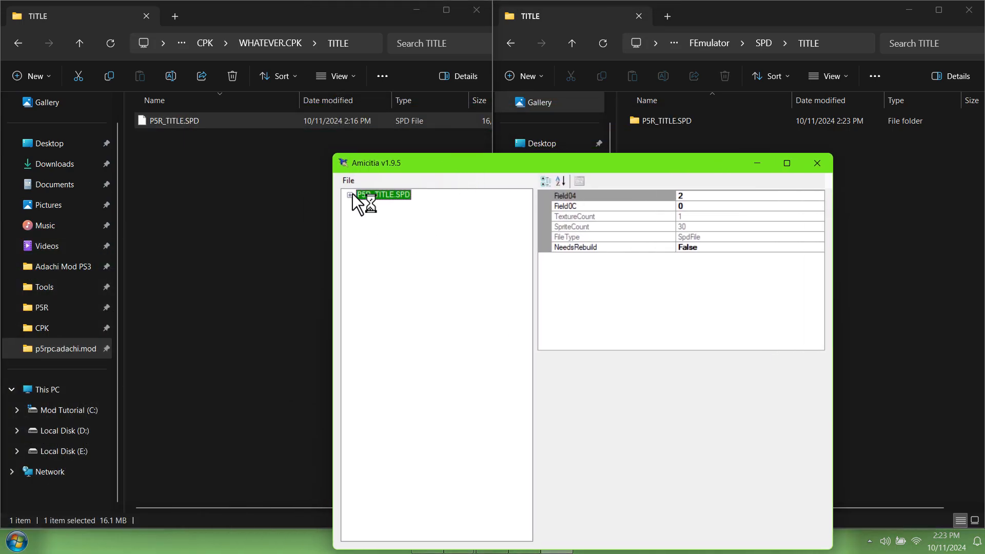
click(350, 194)
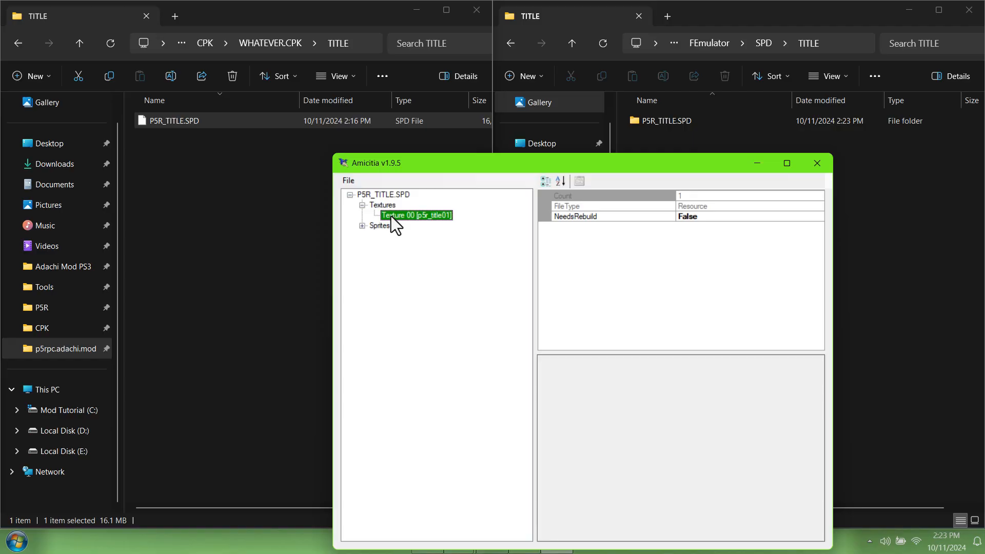
click(393, 245)
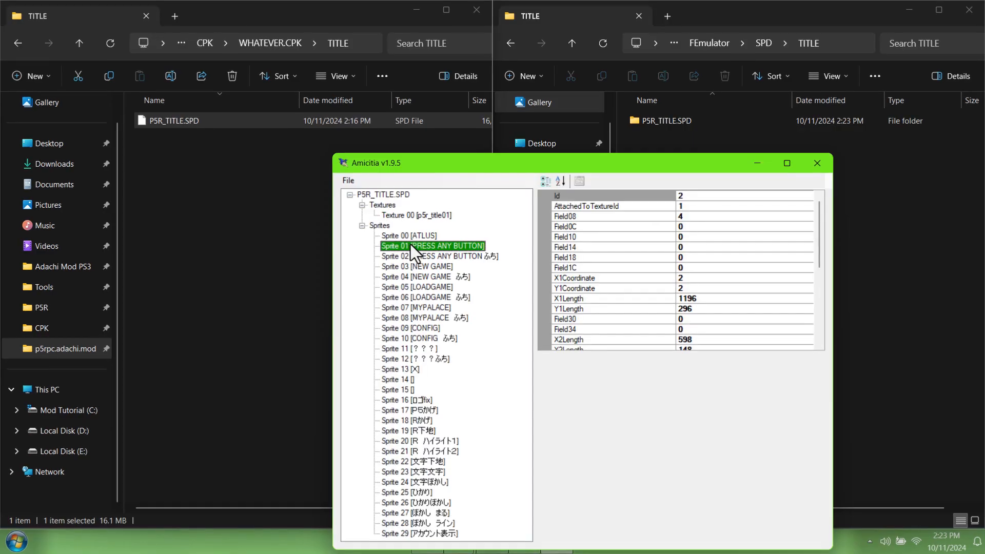
click(408, 349)
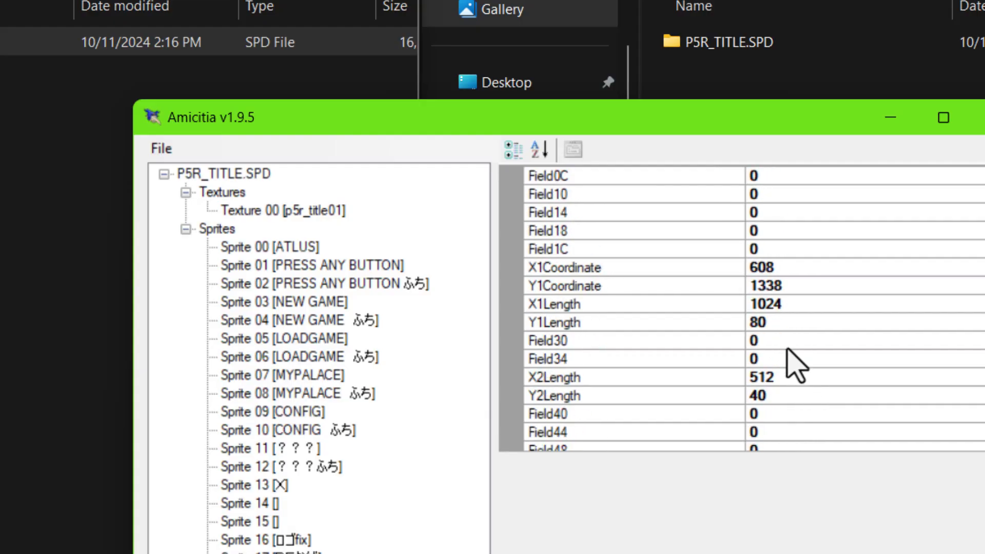
Inspect the CONFIG and MYPALACE outline sprites and preview the edited p5r_title01 texture
click(286, 430)
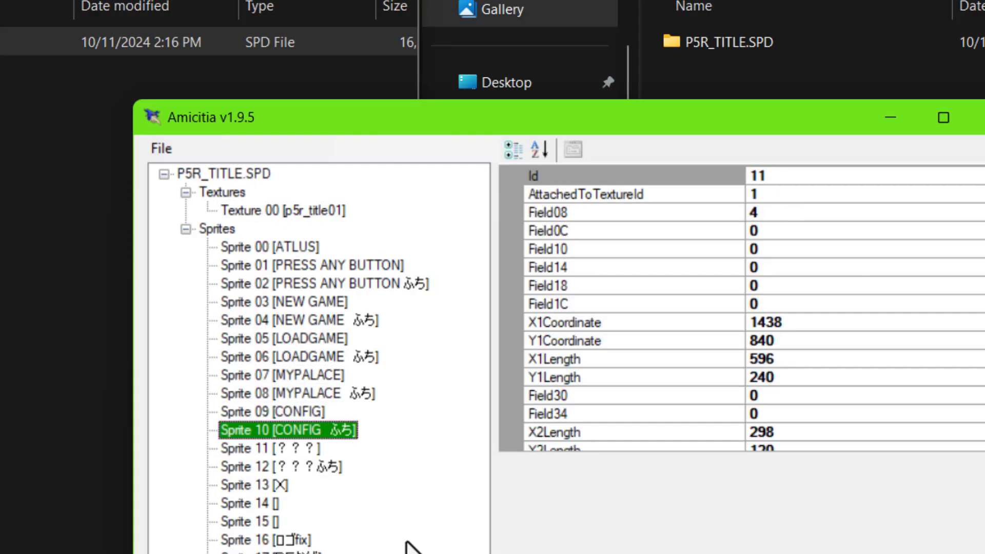
click(283, 210)
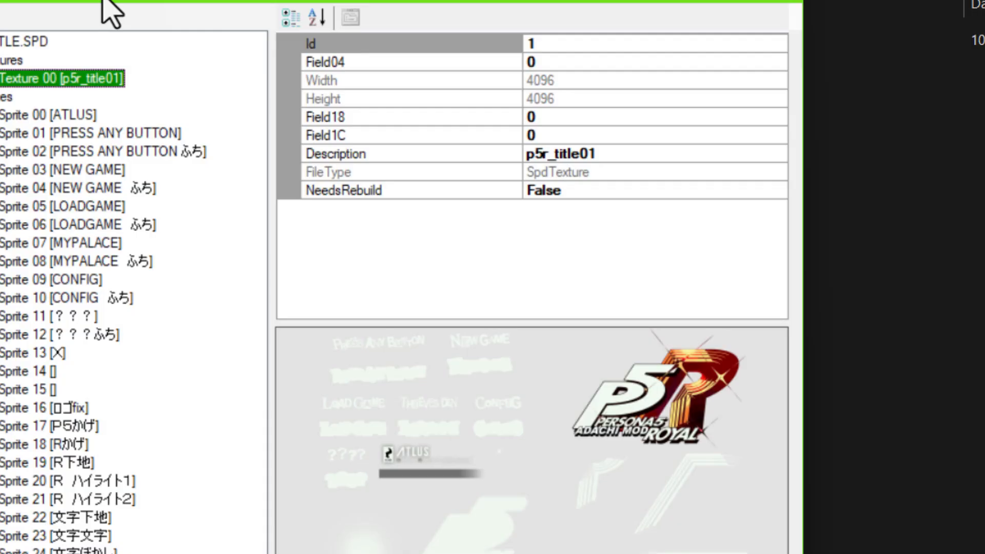
click(145, 247)
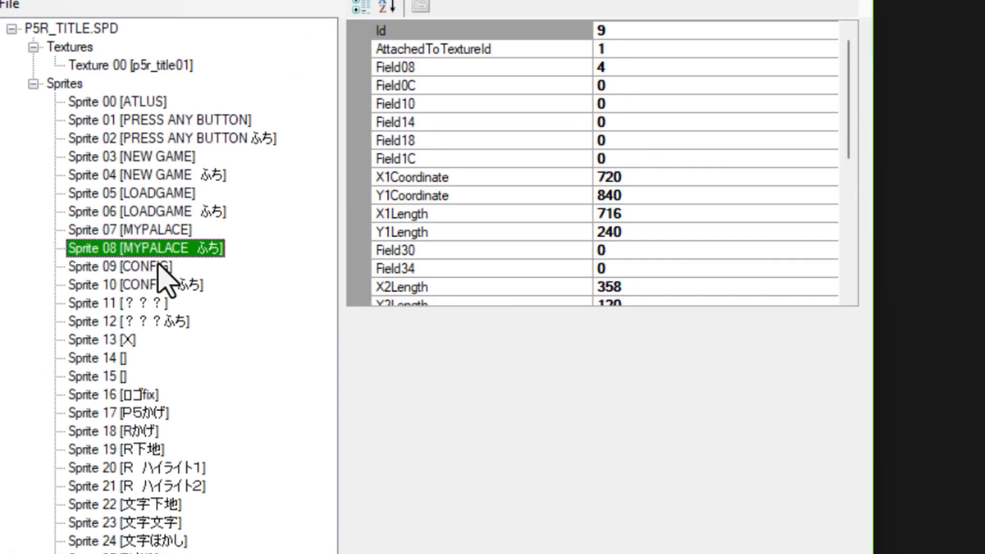
click(133, 193)
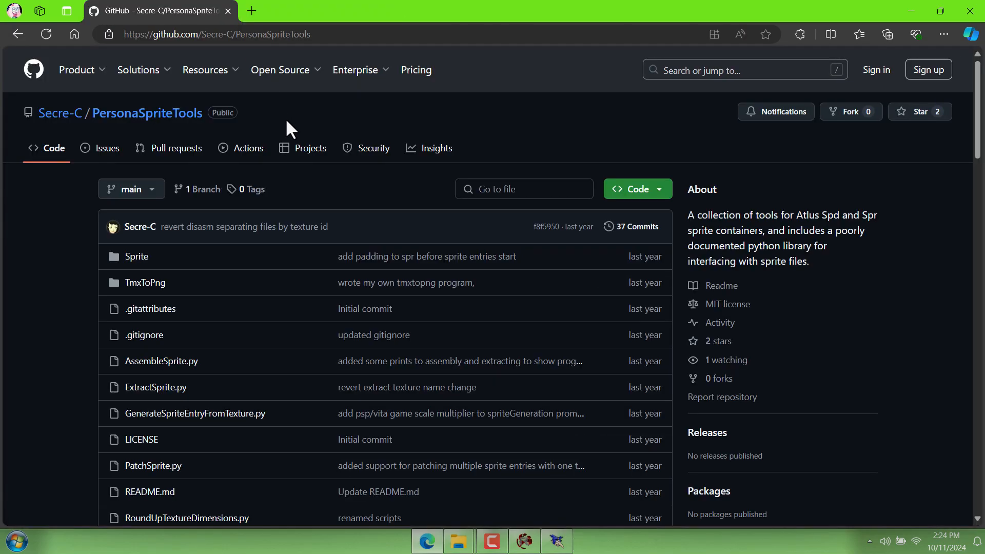
mouse_move(272, 133)
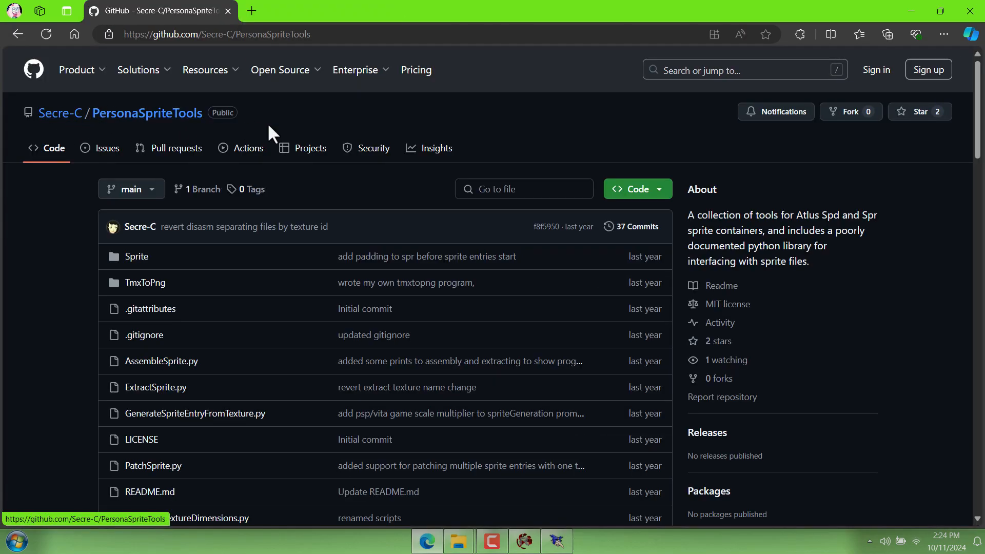
Download the PersonaSpriteTools repository from GitHub's Code download options
click(636, 189)
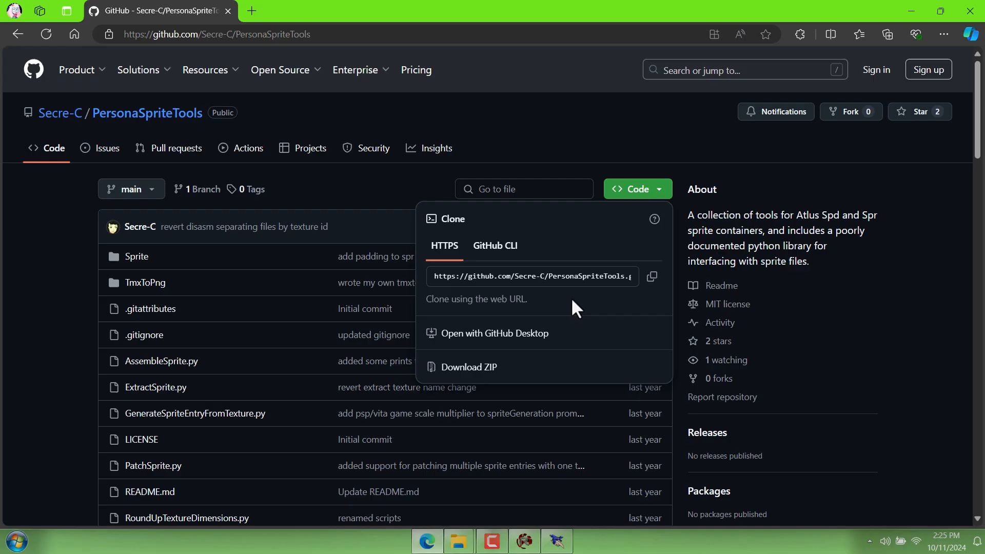
click(469, 367)
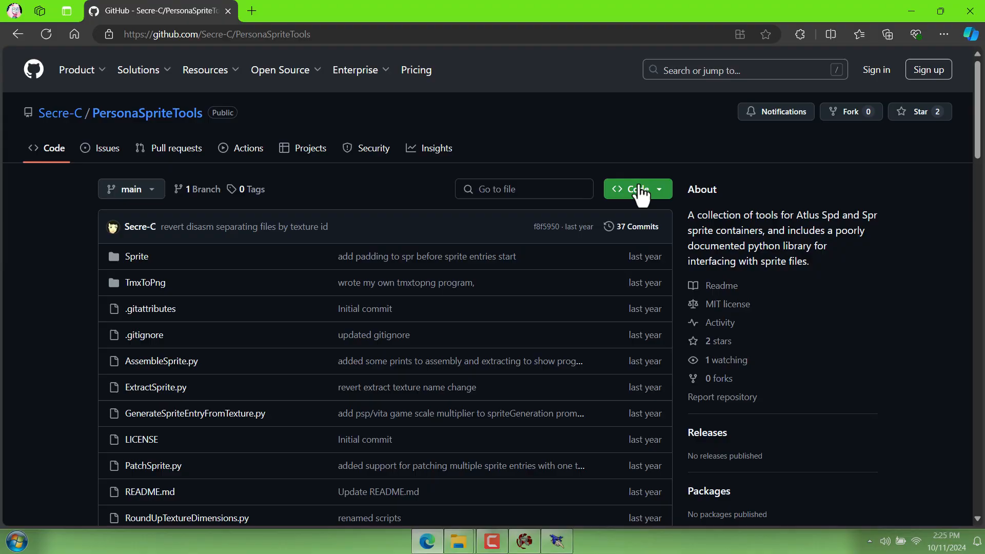
click(631, 189)
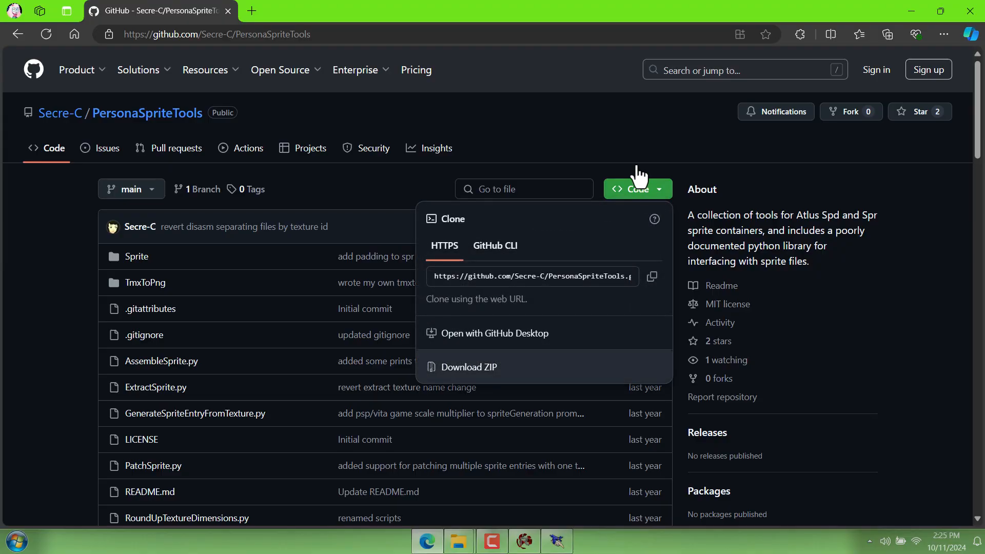
scroll(down, 3)
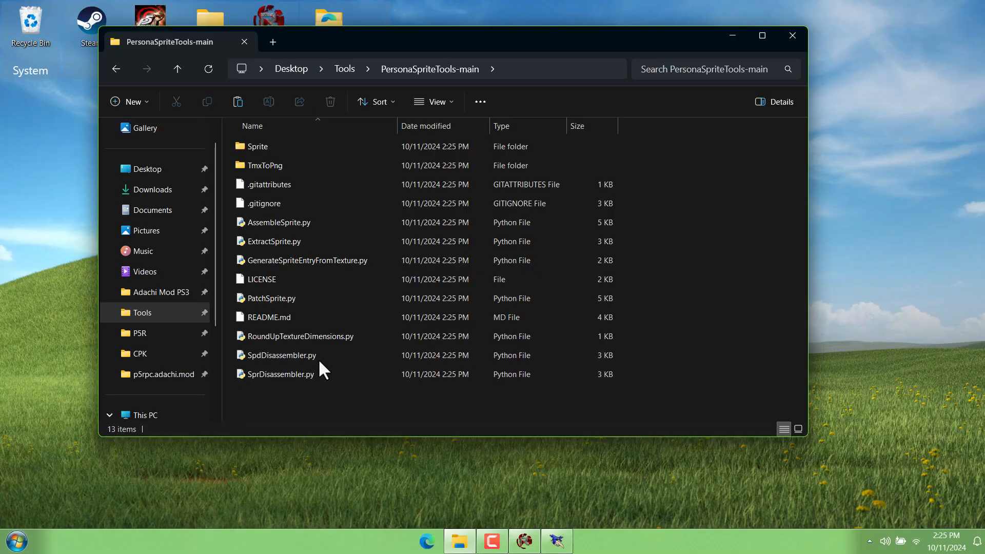
mouse_move(437, 545)
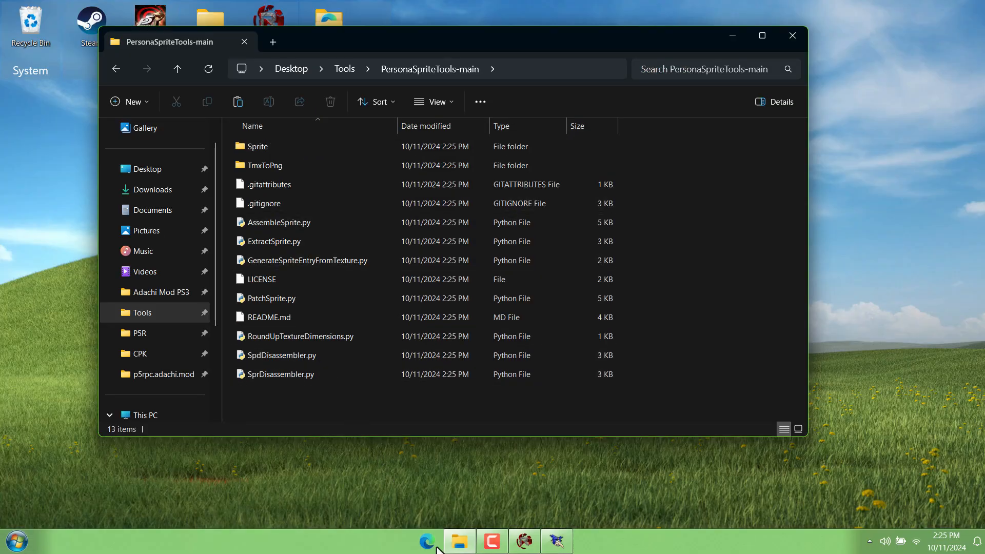
Return to the README Prerequisites and follow the Python link
click(427, 541)
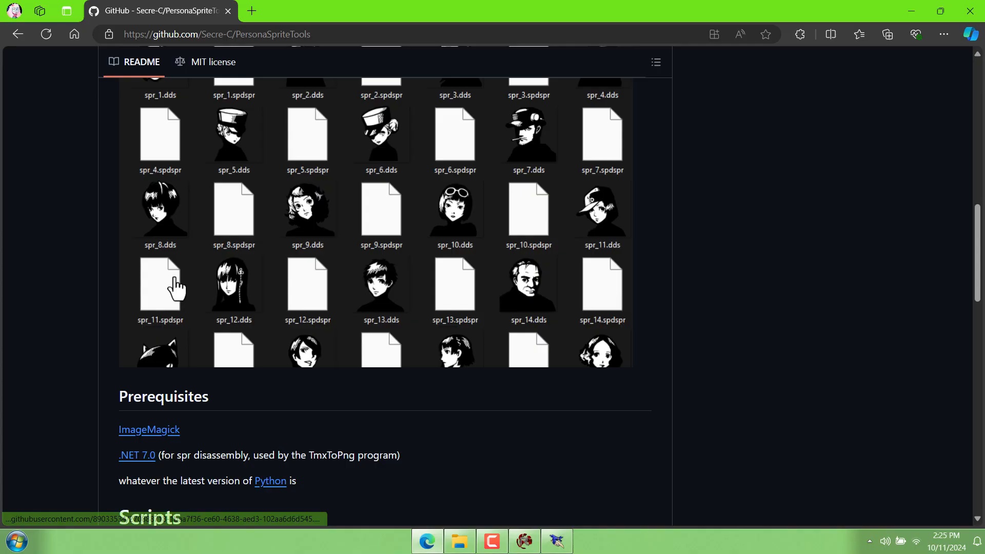
scroll(down, 3)
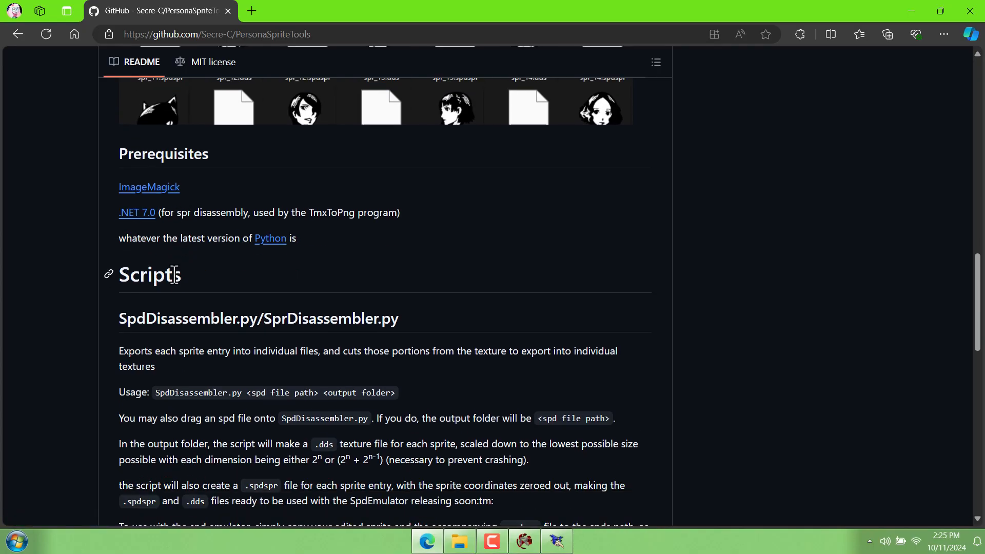
click(270, 238)
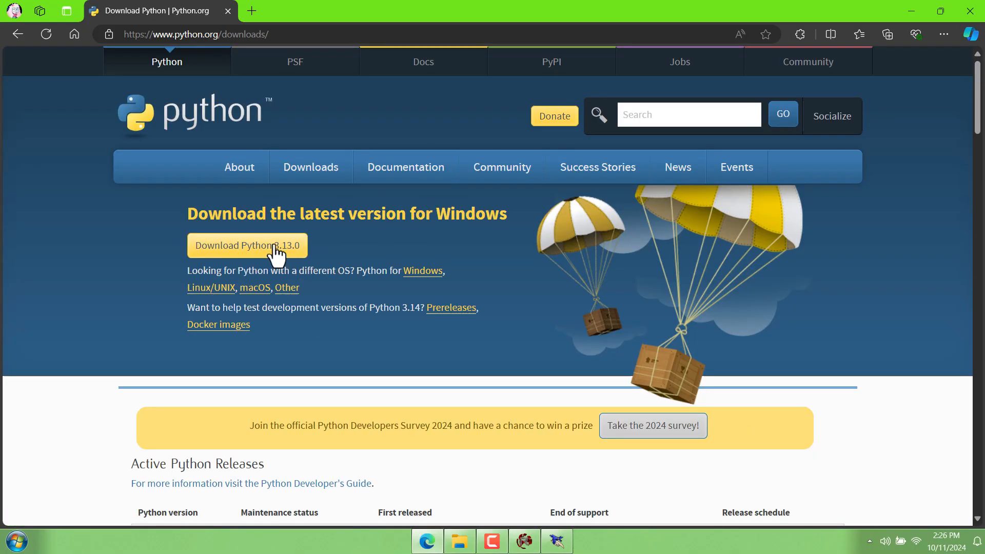
Download Python 3.13.0 and start installing it with python.exe added to PATH
click(246, 245)
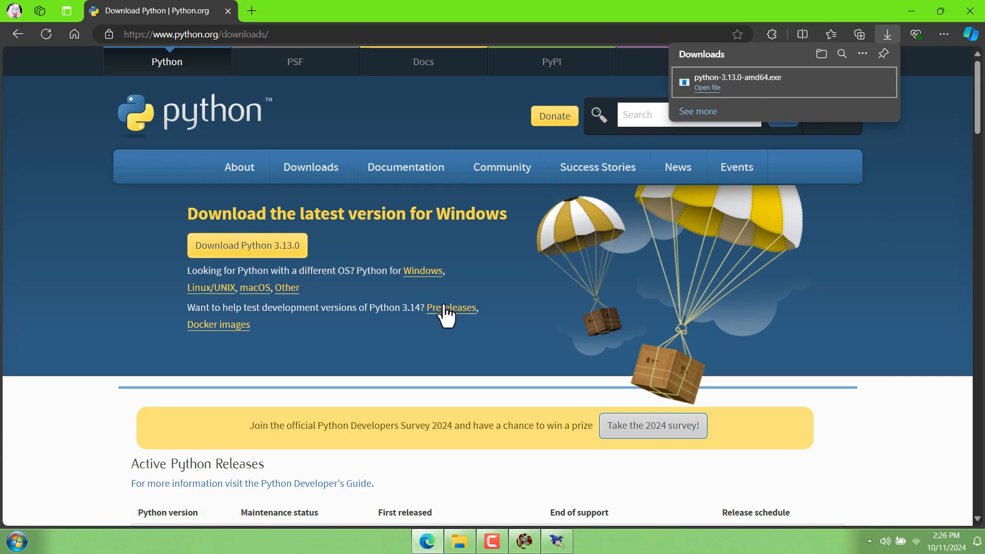
click(706, 87)
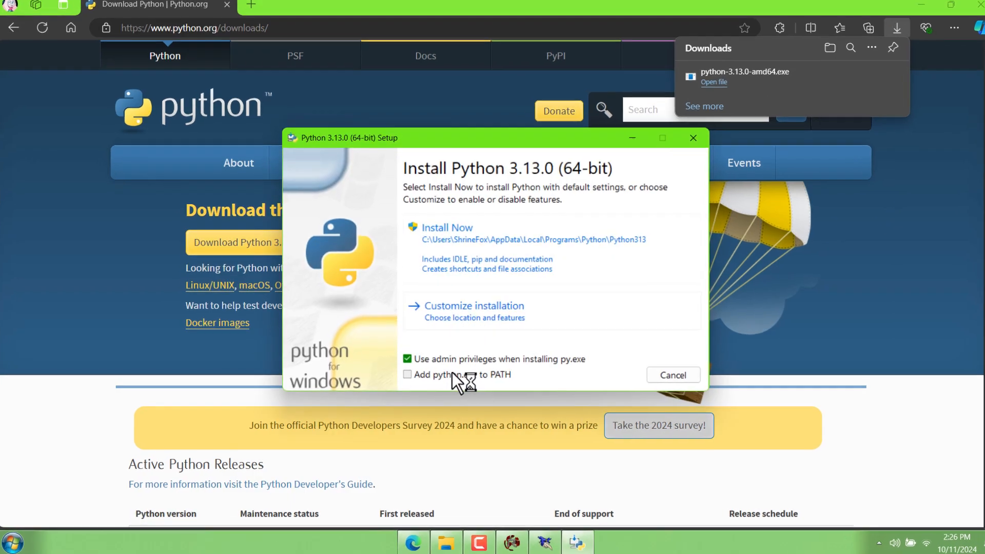
click(407, 374)
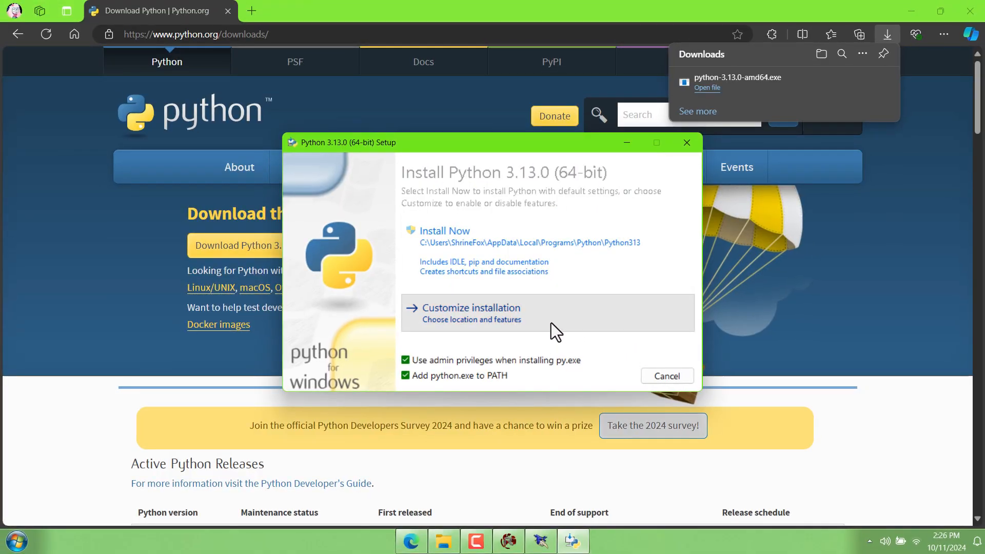
click(444, 231)
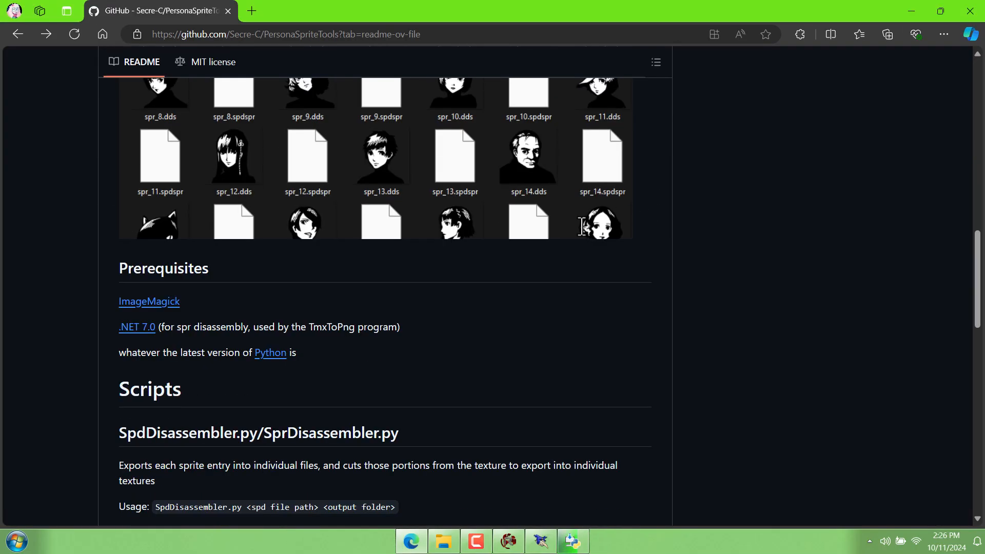
mouse_move(137, 327)
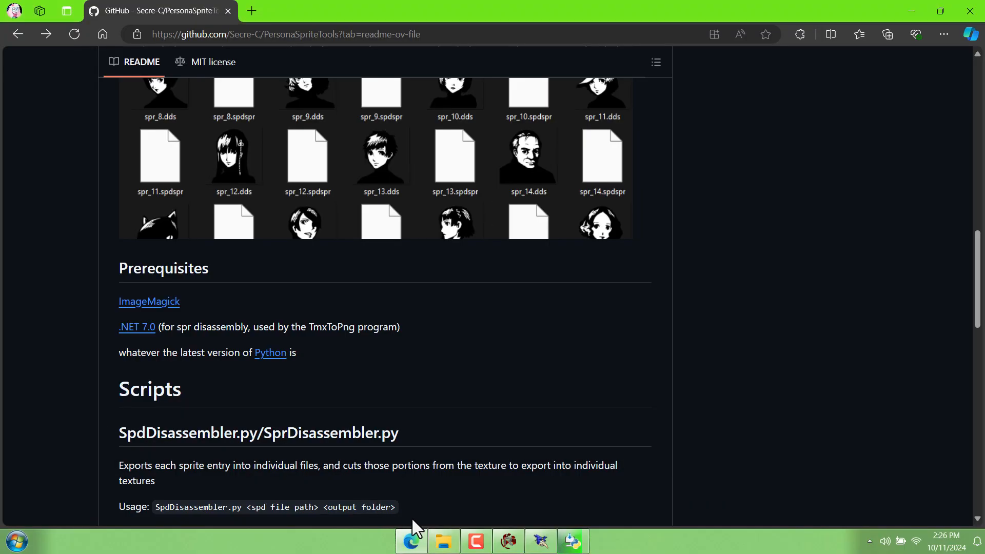
Download ImageMagick-7.1.1-39-Q16-HDRI-x64-dll.exe from the prerequisites link, then return to the Tools folder
click(443, 541)
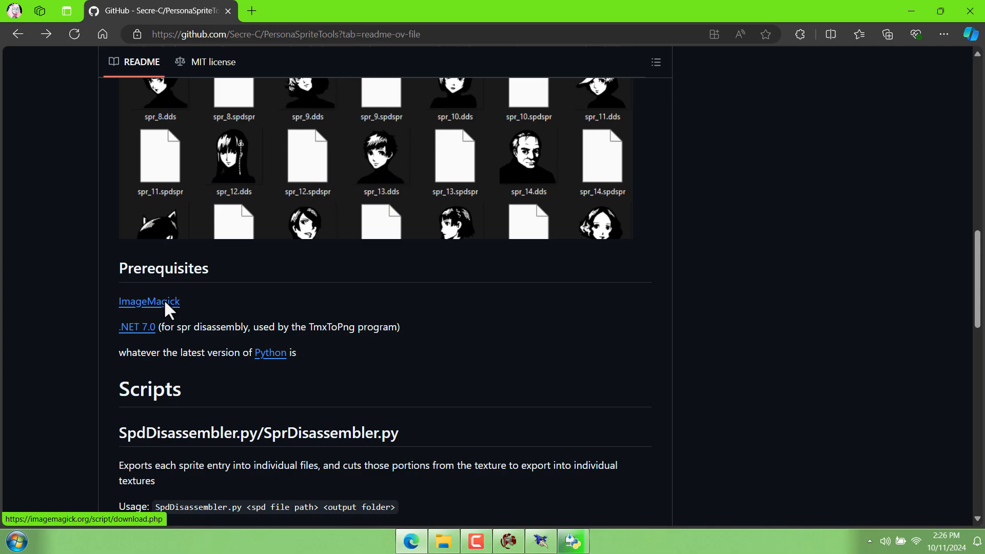
click(149, 302)
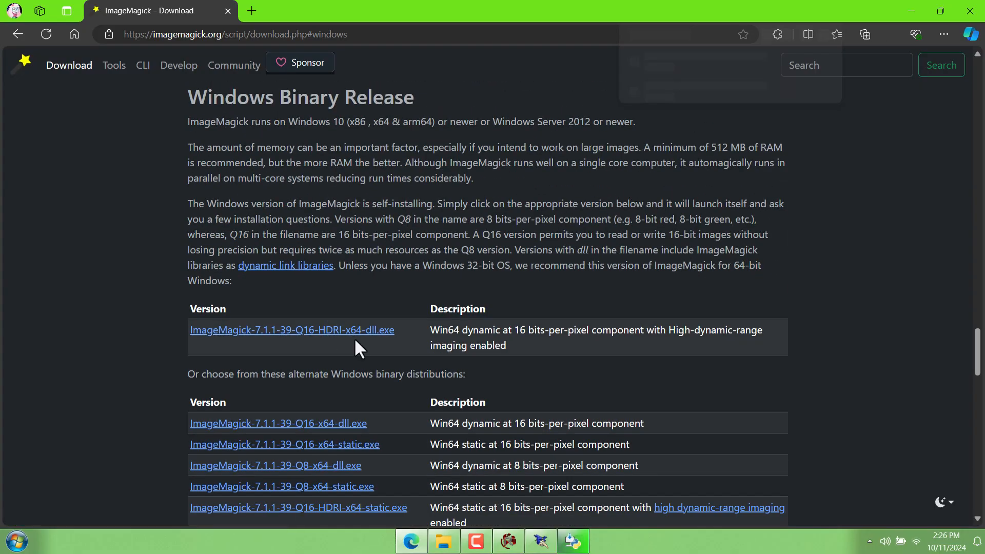
click(888, 34)
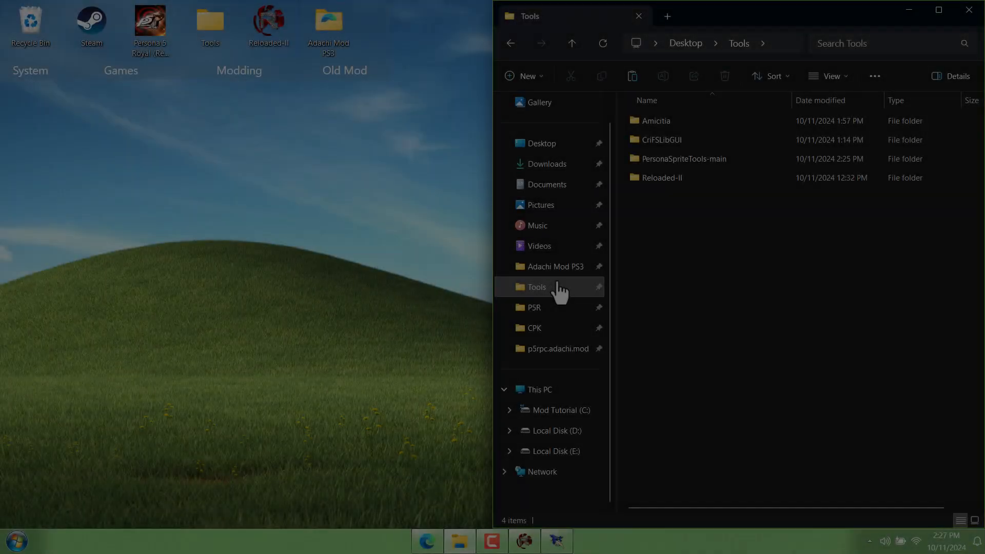
click(685, 158)
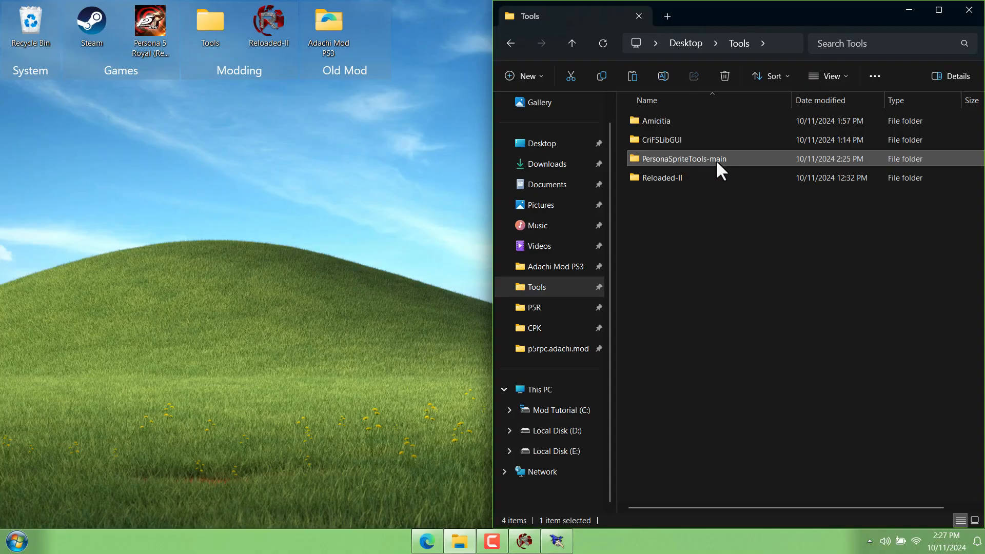
Run SprDisassembler.py on P5R_TITLE.SPD to export its sprites into a P5R_TITLE folder
double_click(684, 158)
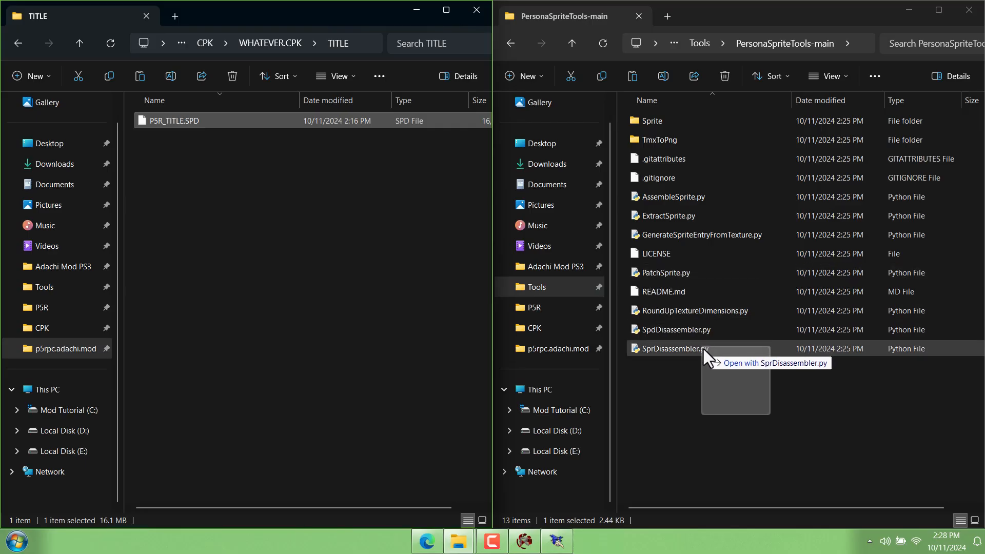
double_click(672, 348)
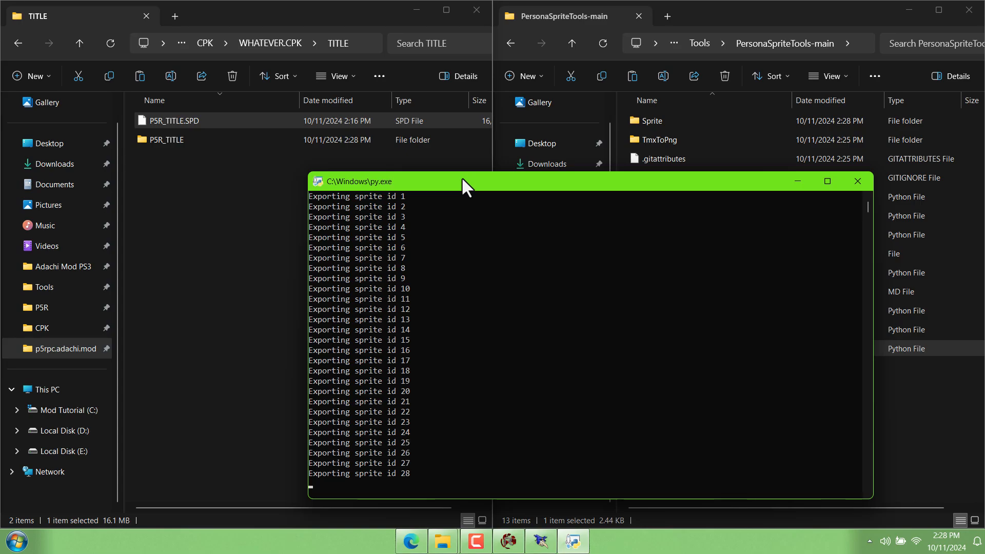
click(856, 180)
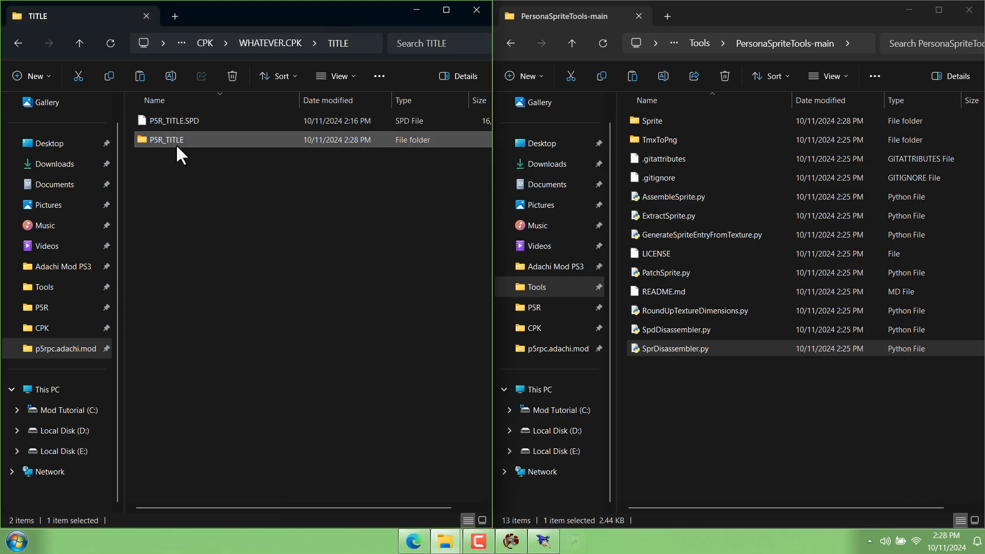
Browse the exported P5R_TITLE sprites as large-icon thumbnails, finding the logo as spr_17
double_click(167, 139)
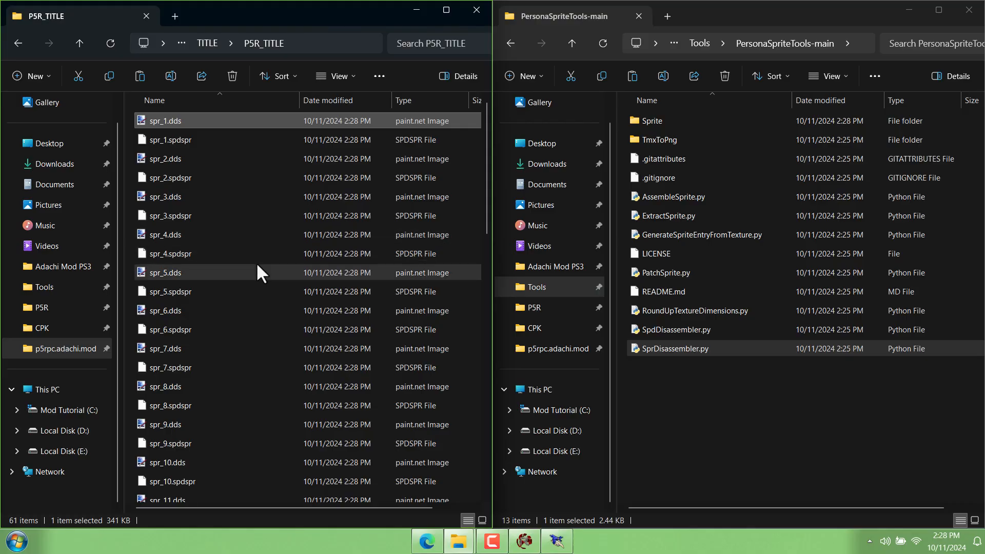
click(338, 76)
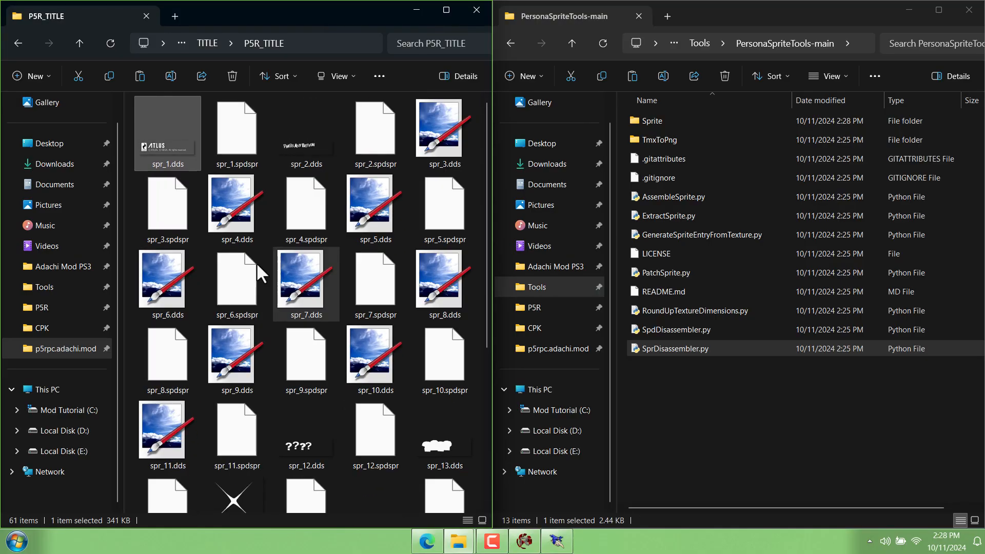
scroll(down, 3)
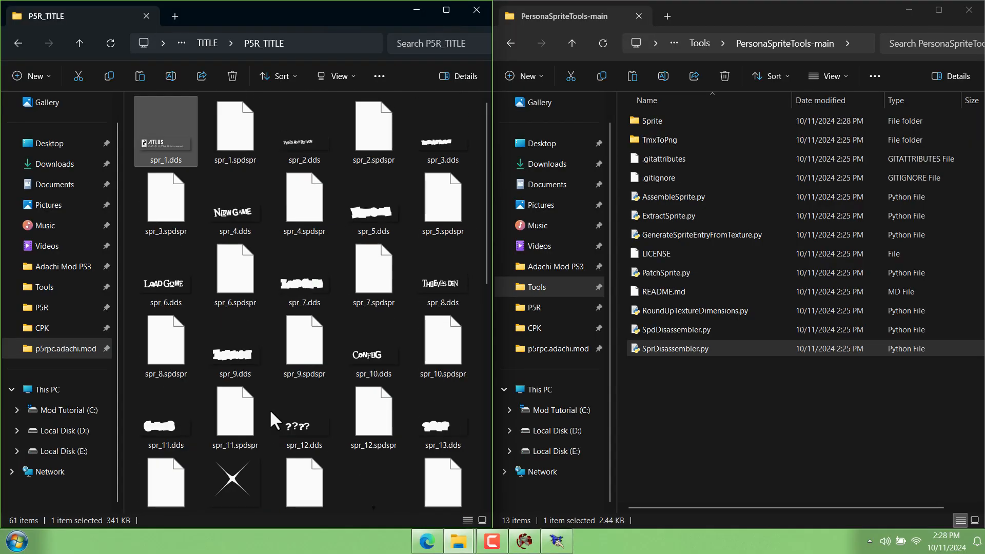
scroll(down, 3)
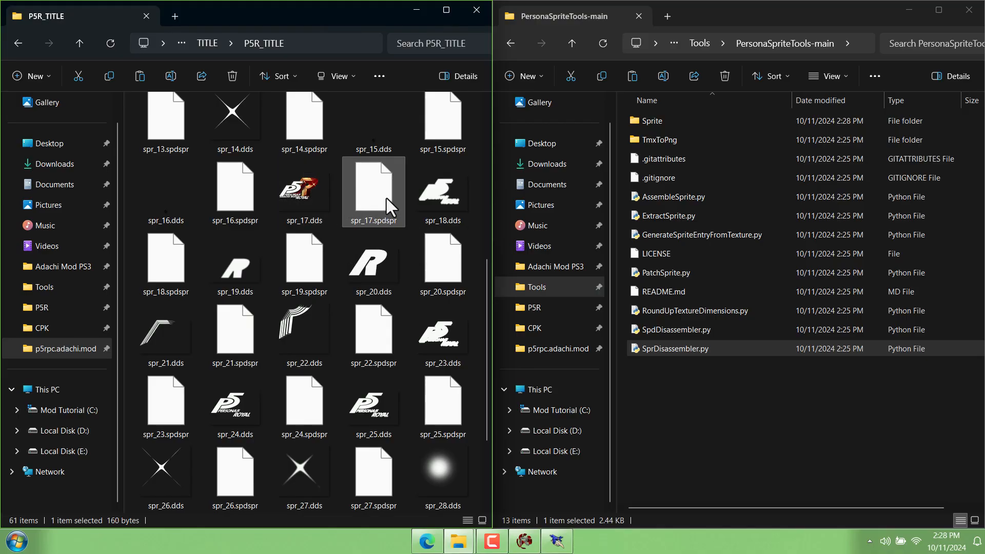
Check Sprite 16's entry in Amicitia to confirm the logo sprite, then close the viewer
double_click(373, 187)
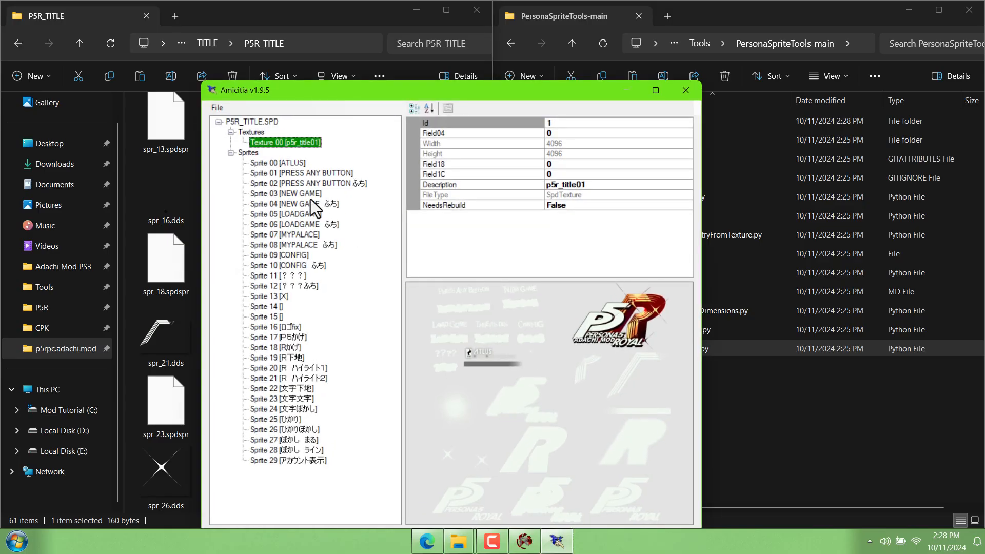
click(282, 328)
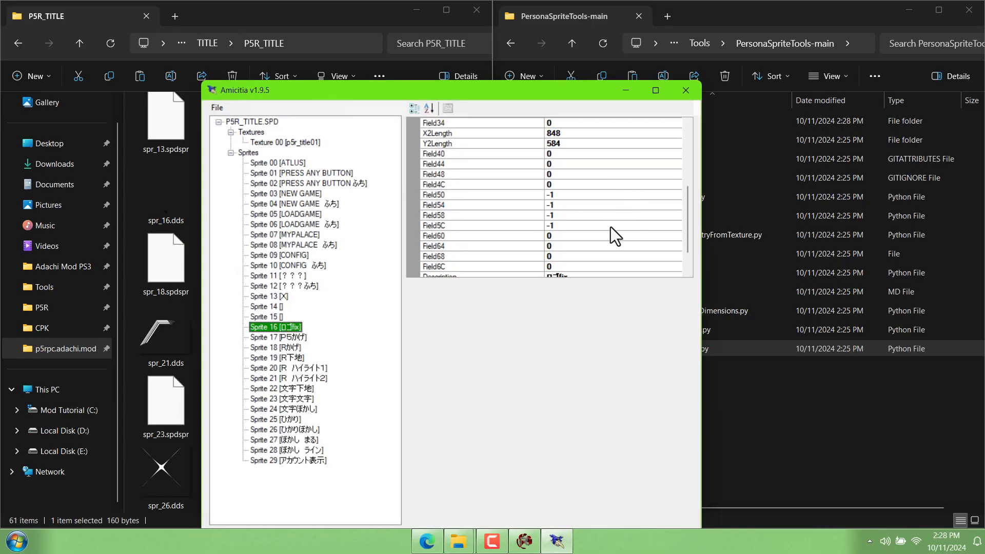
scroll(down, 3)
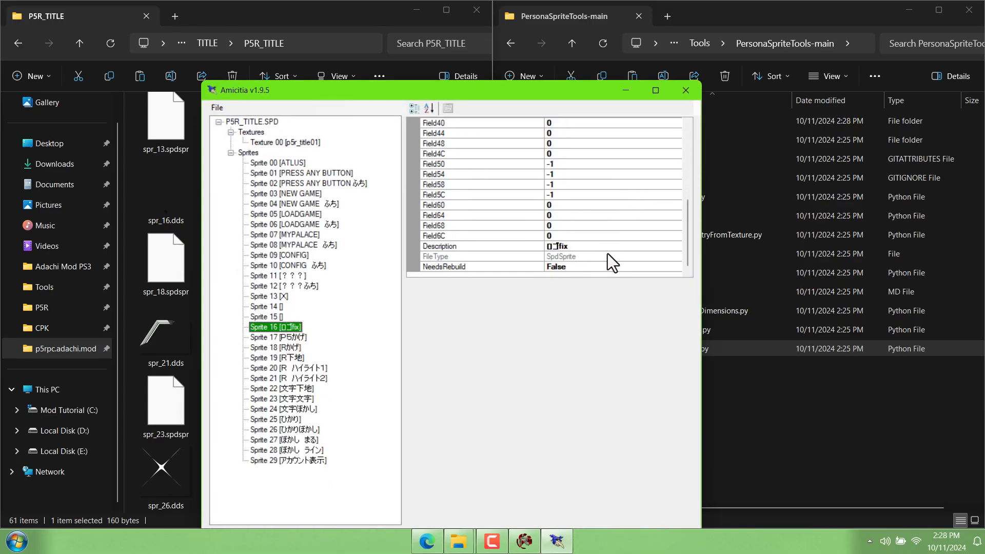
click(684, 91)
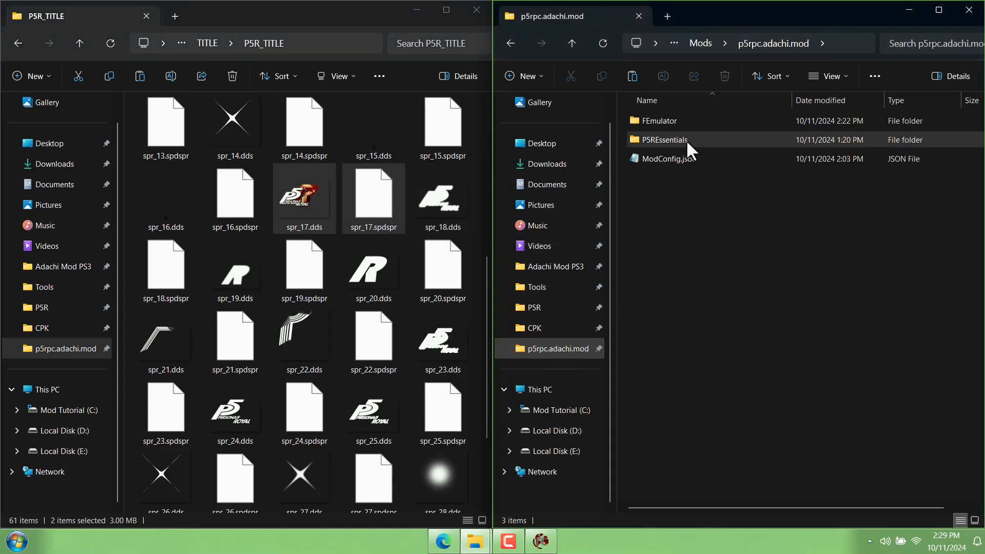
Paste the spr_1 and spr_17 .dds and .spdspr files into FEmulator\SPD\TITLE\P5R_TITLE.SPD
double_click(659, 121)
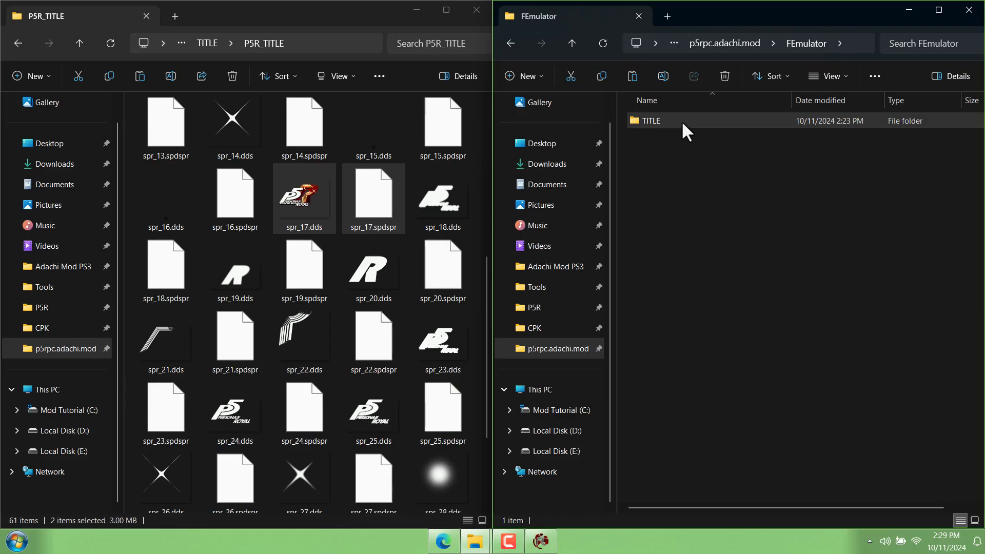
double_click(651, 121)
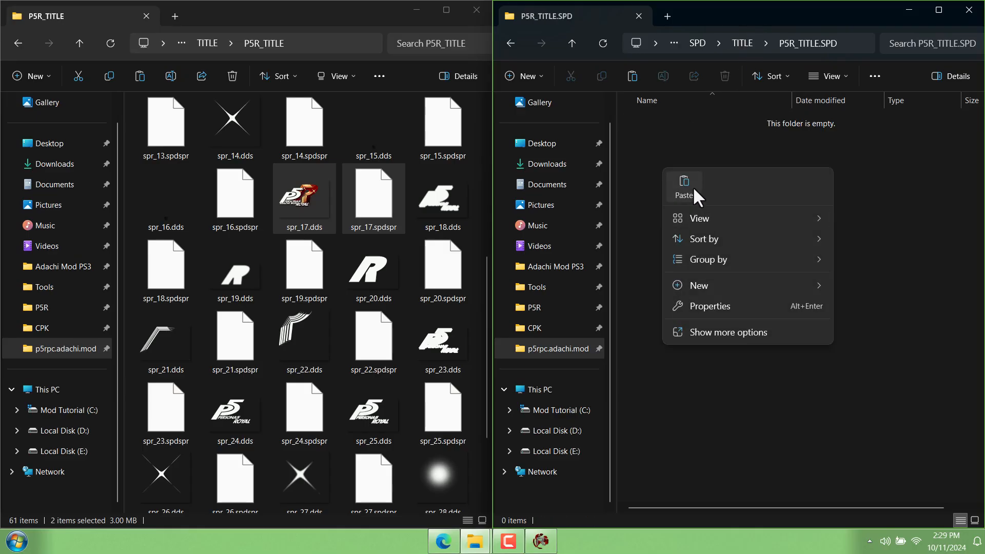
click(683, 195)
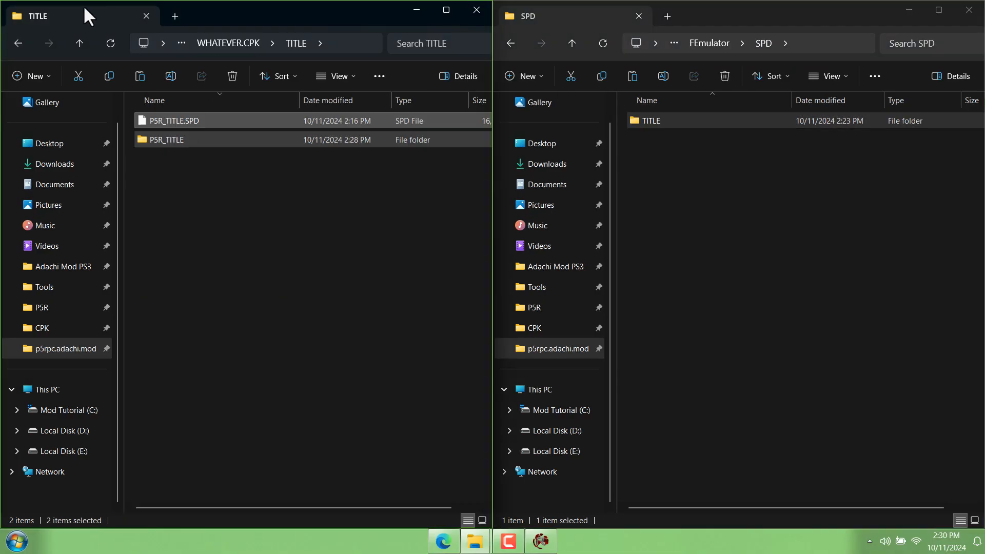
right_click(177, 120)
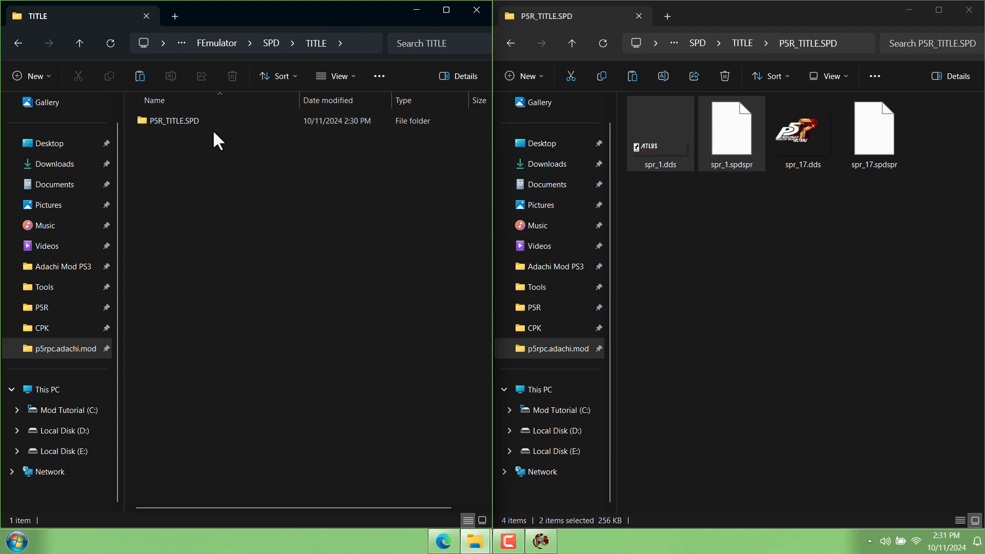
double_click(174, 120)
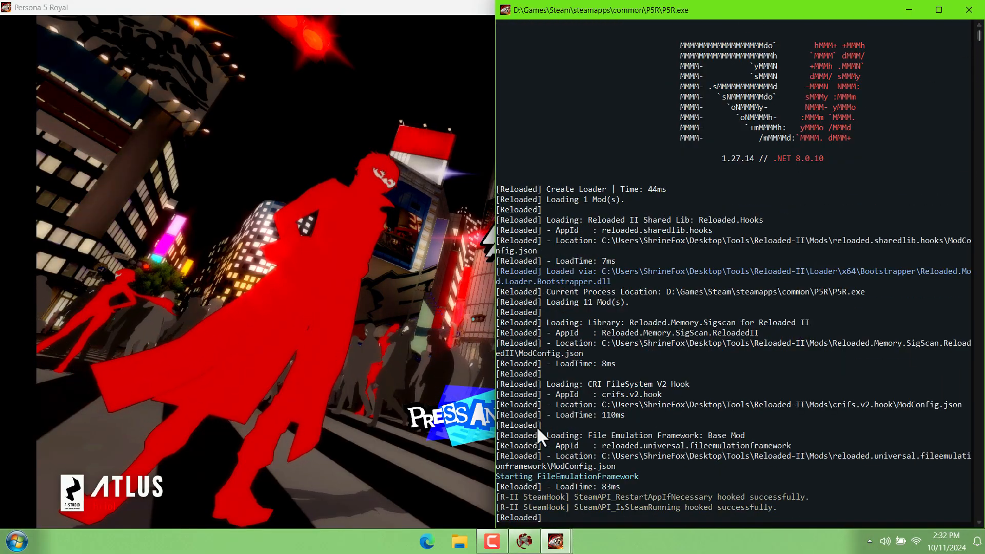
With P5R running via Reloaded-II, show the p5rpc.adachi.mod folder's Properties
click(459, 541)
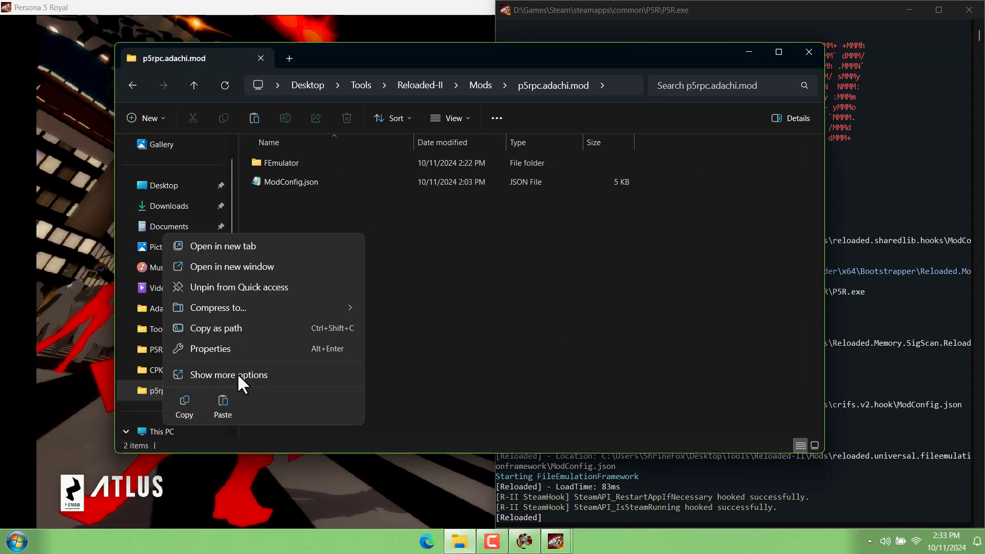
click(209, 349)
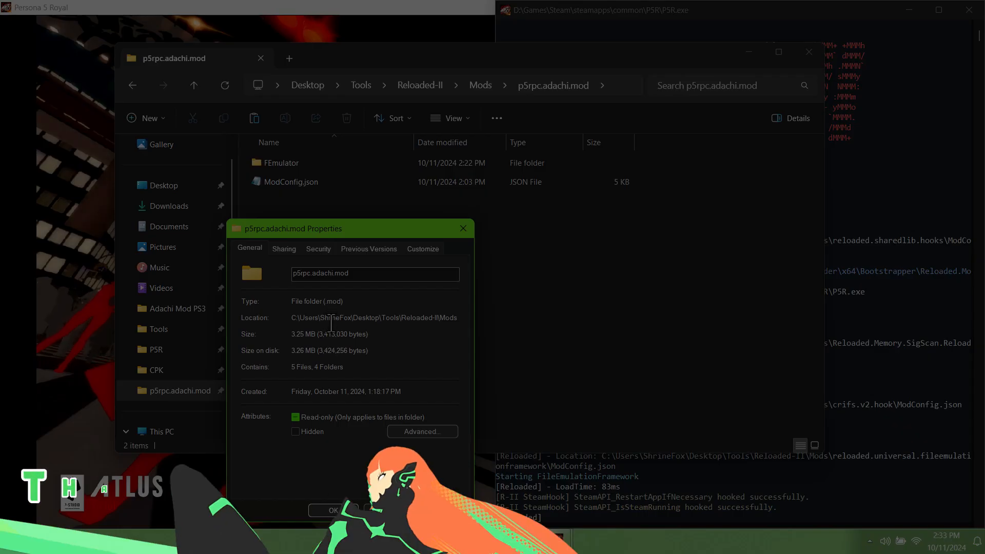